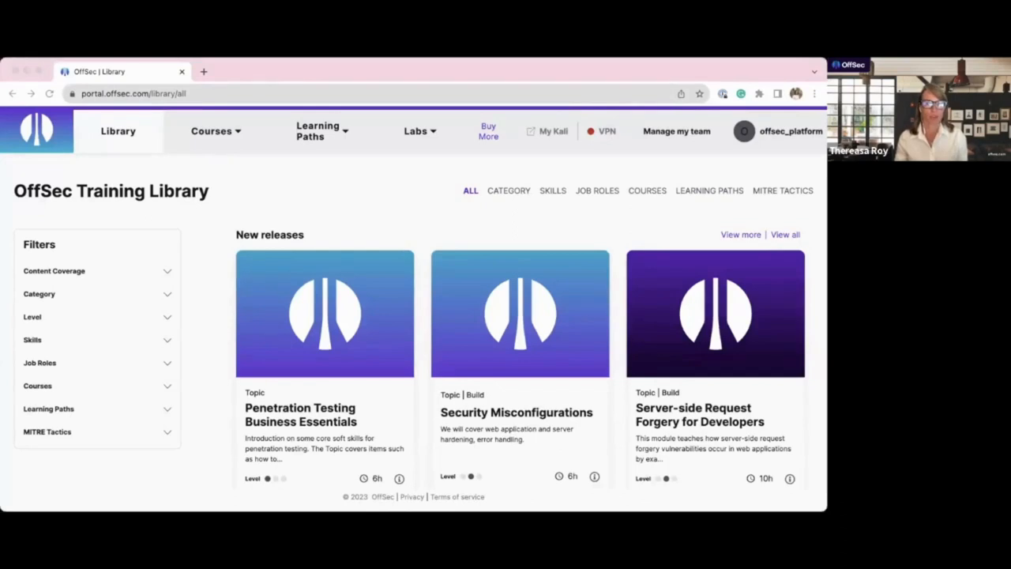
pyautogui.moveTo(154, 205)
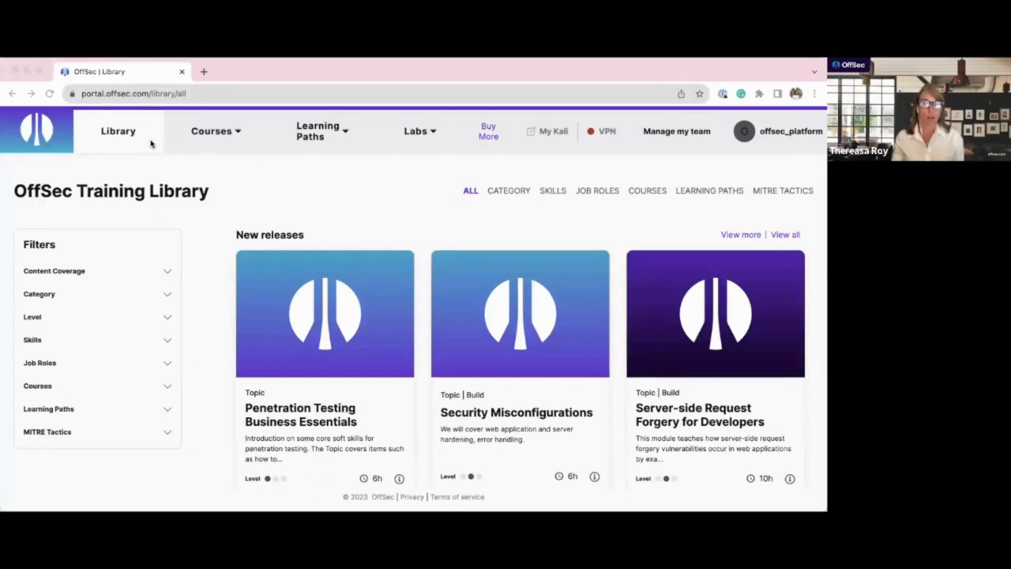
pyautogui.moveTo(237, 139)
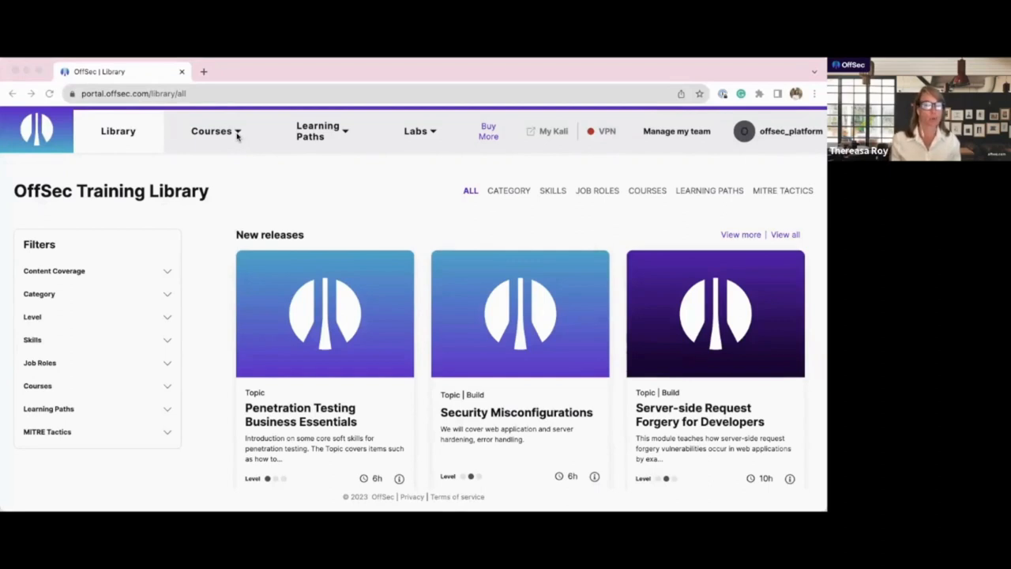
# Step: Show the Labs menu listing OCR Blue, OCR Red, Practice and Play, then dismiss it
pyautogui.click(211, 131)
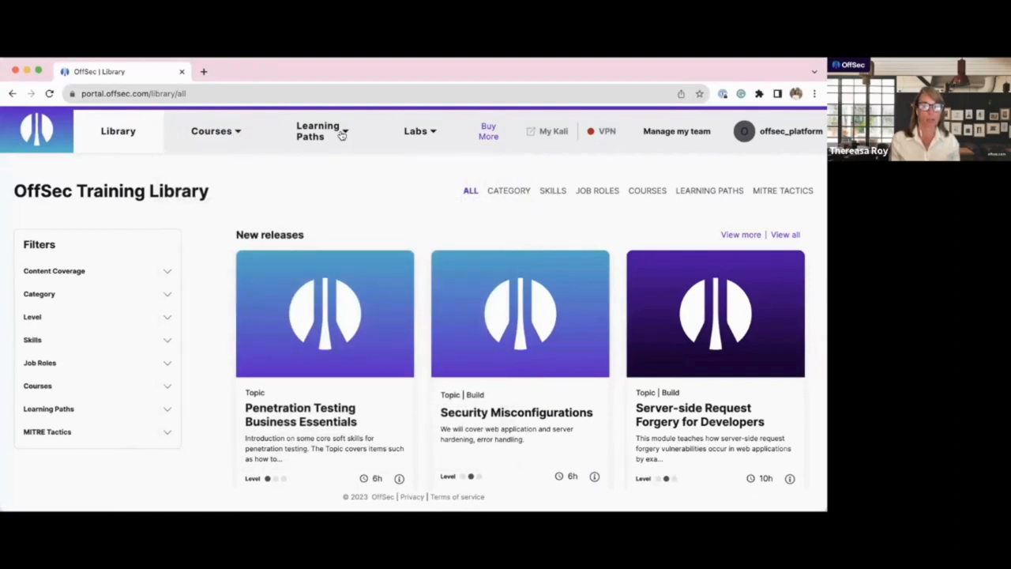
pyautogui.moveTo(417, 136)
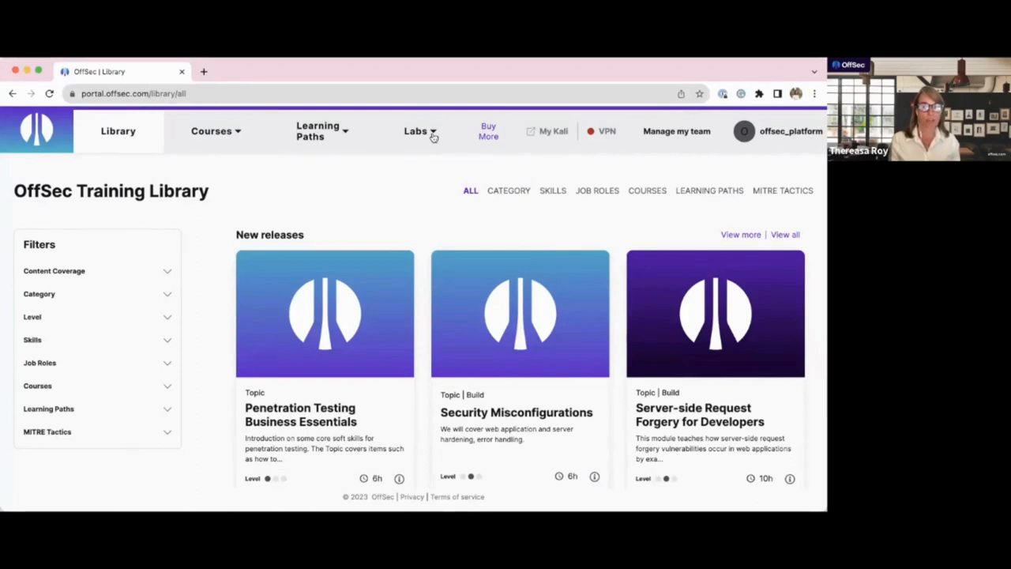
pyautogui.moveTo(433, 136)
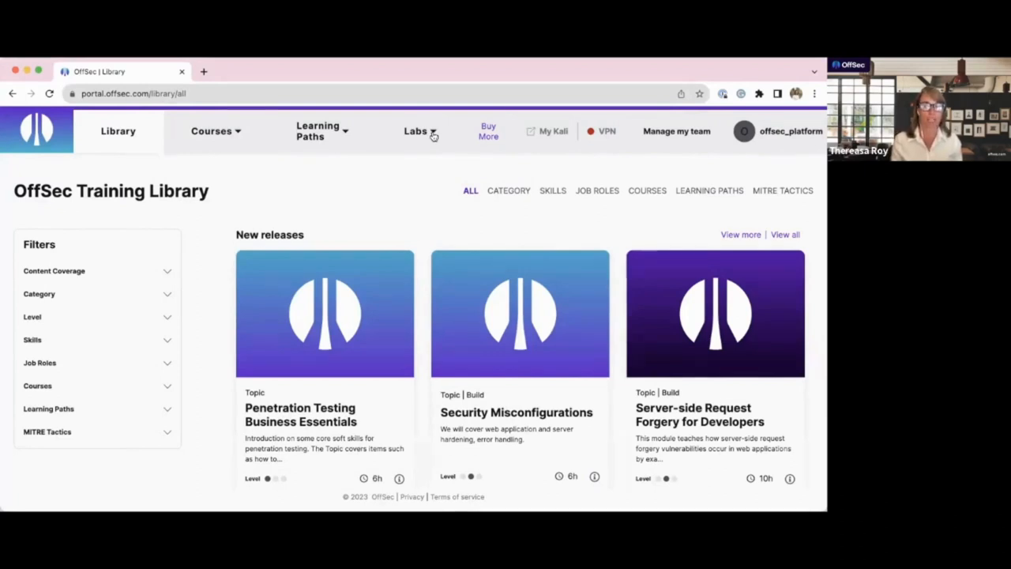
pyautogui.click(417, 132)
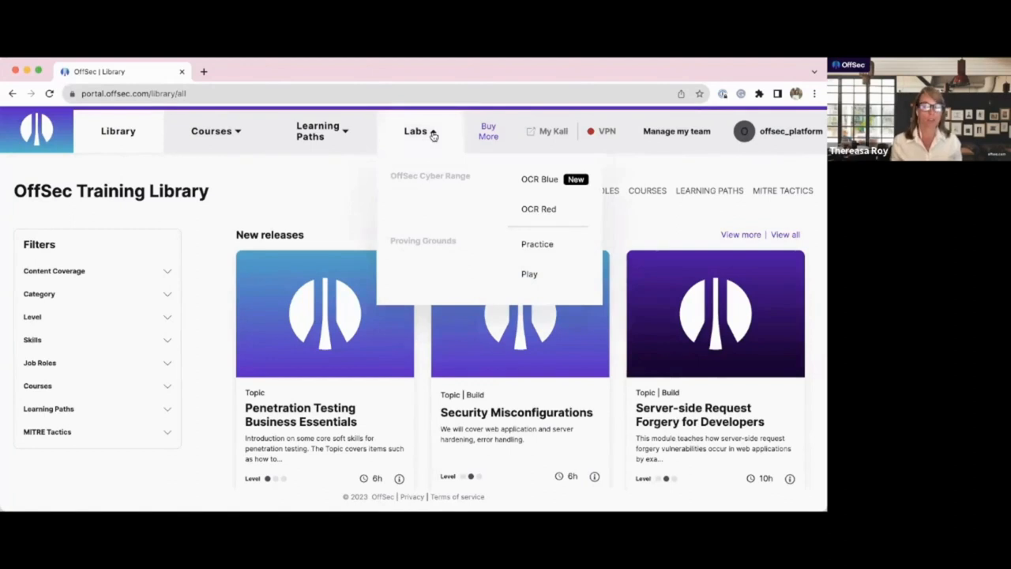
pyautogui.click(596, 191)
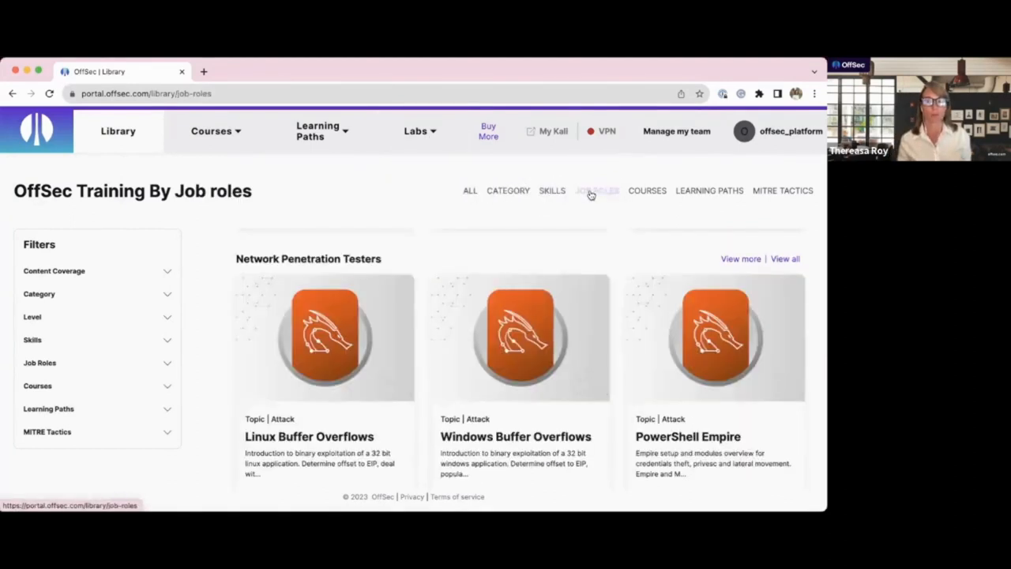
# Step: Browse the library by job role and view PowerShell Empire's details
pyautogui.click(596, 191)
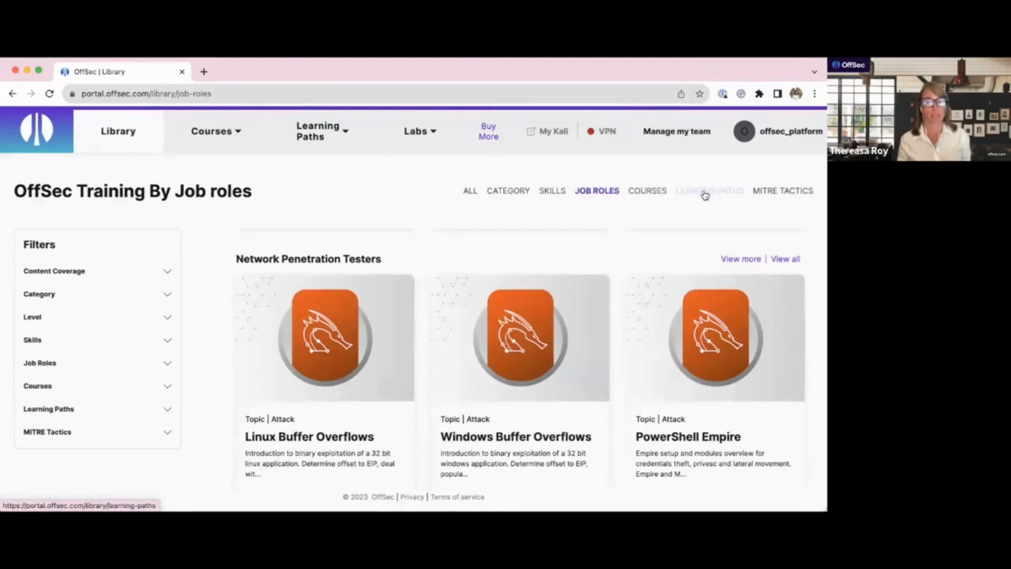
pyautogui.moveTo(686, 254)
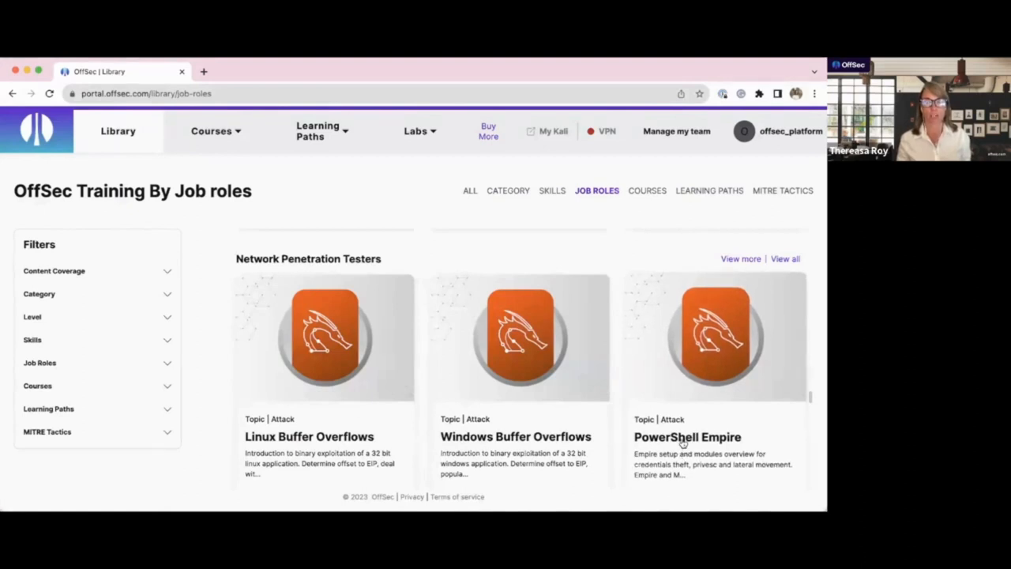
pyautogui.scroll(-3)
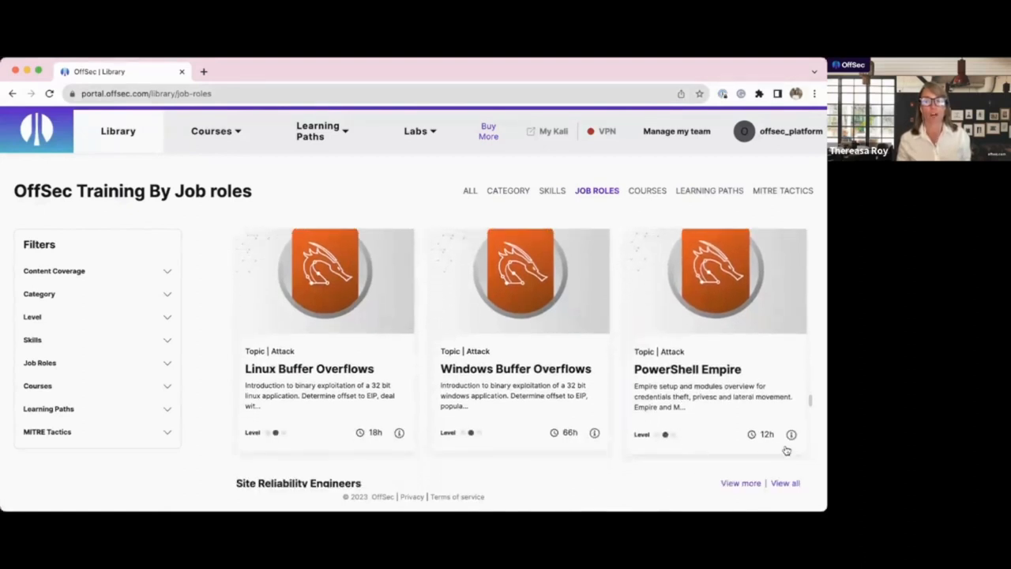
pyautogui.click(791, 433)
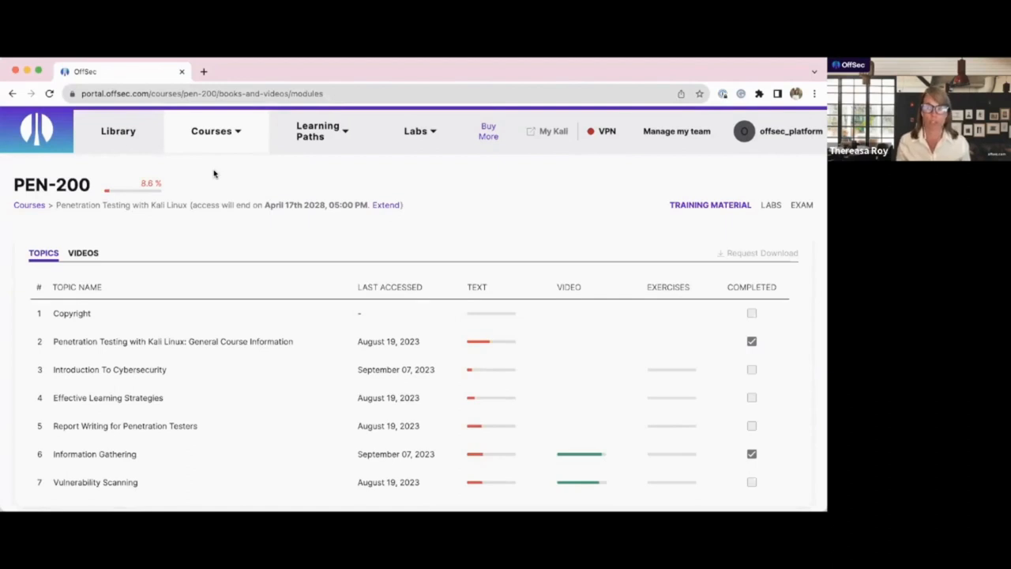
pyautogui.moveTo(275, 208)
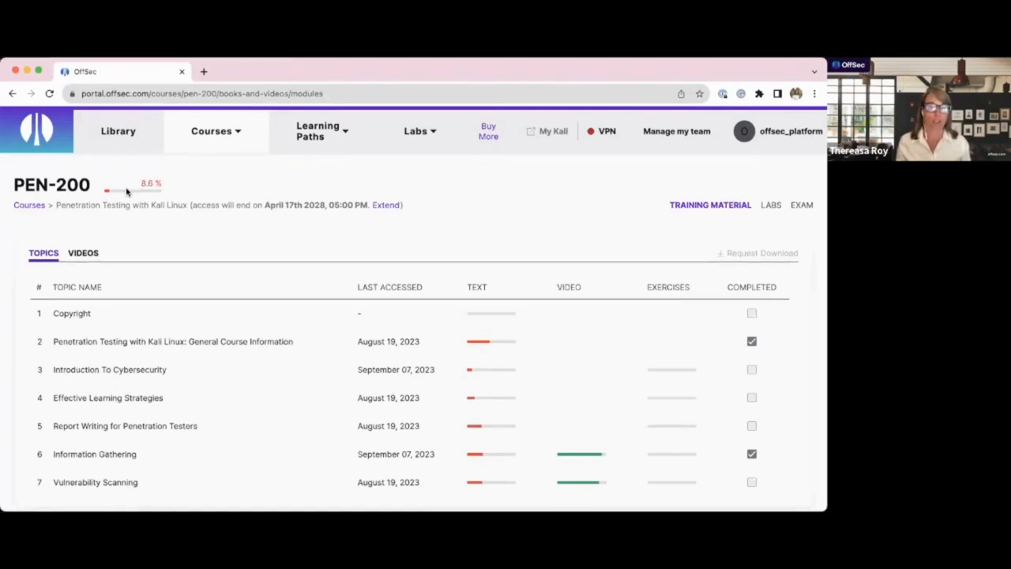
pyautogui.moveTo(127, 191)
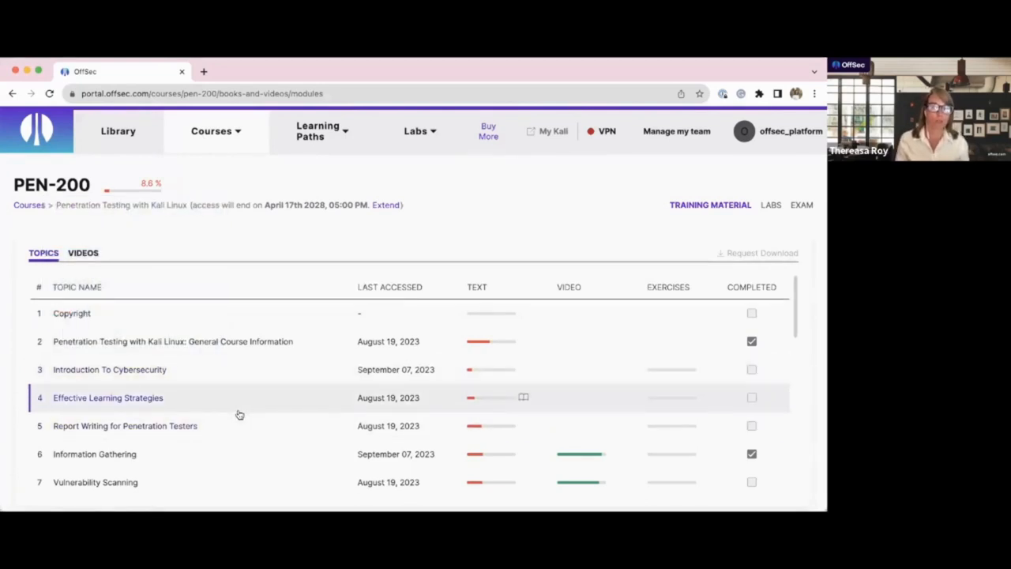
# Step: Open PEN-200's Information Gathering topic from further down the topic list
pyautogui.scroll(-3)
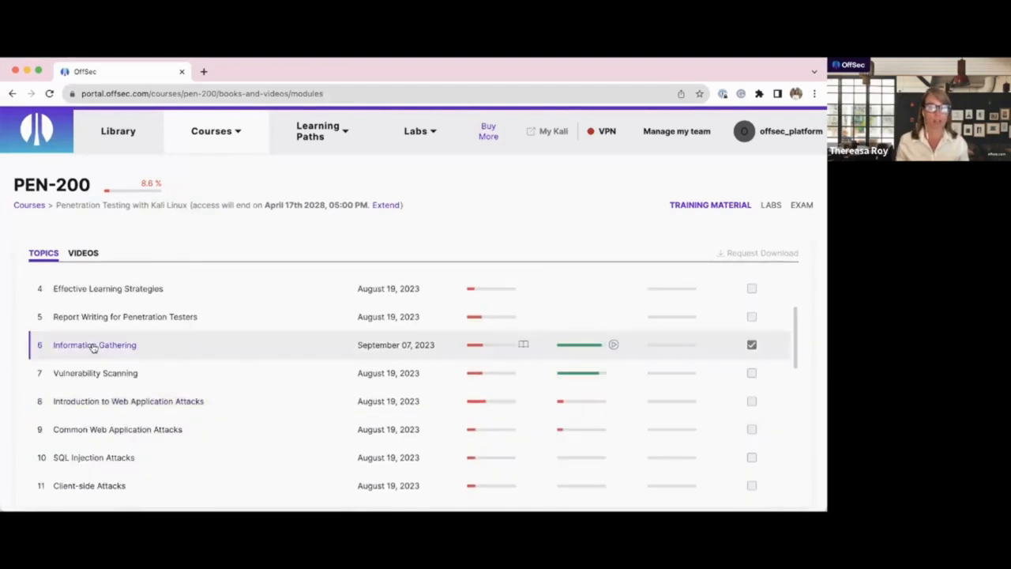
pyautogui.click(94, 344)
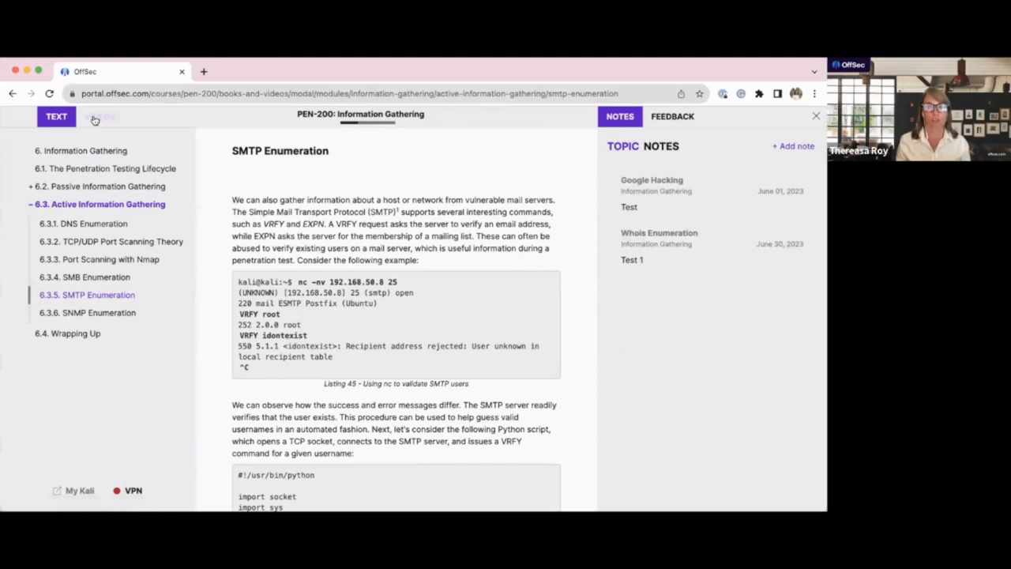
# Step: Switch SMTP Enumeration to its video version and back to text
pyautogui.click(100, 116)
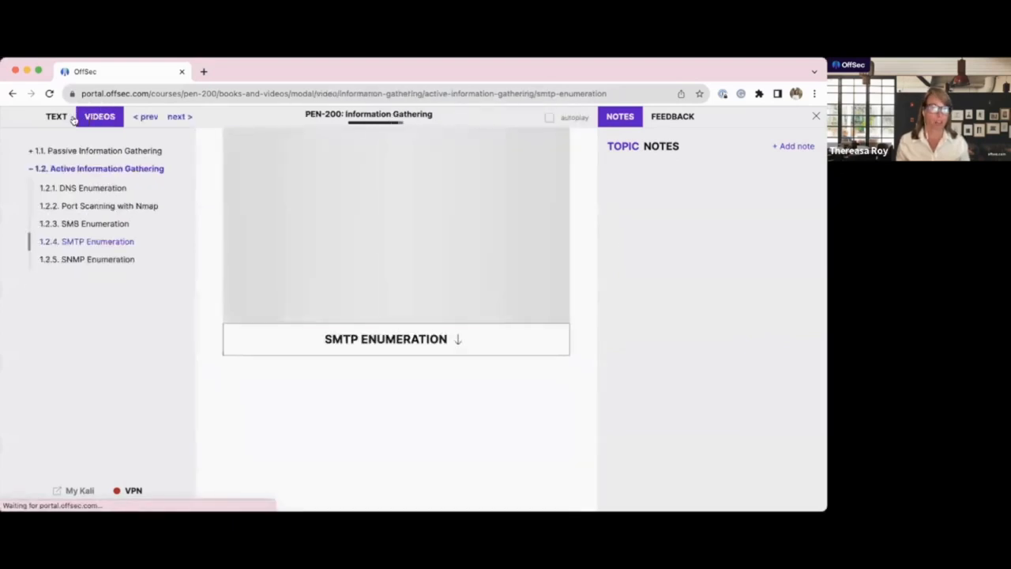
pyautogui.click(56, 116)
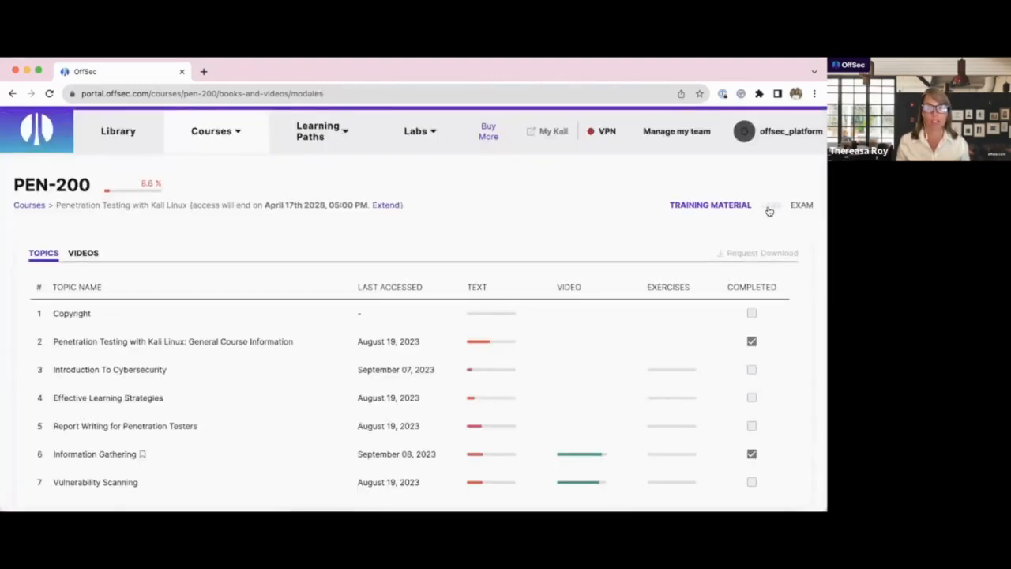
# Step: View PEN-200's Labs and OSCP Exam pages, then bring up the account menu
pyautogui.click(770, 204)
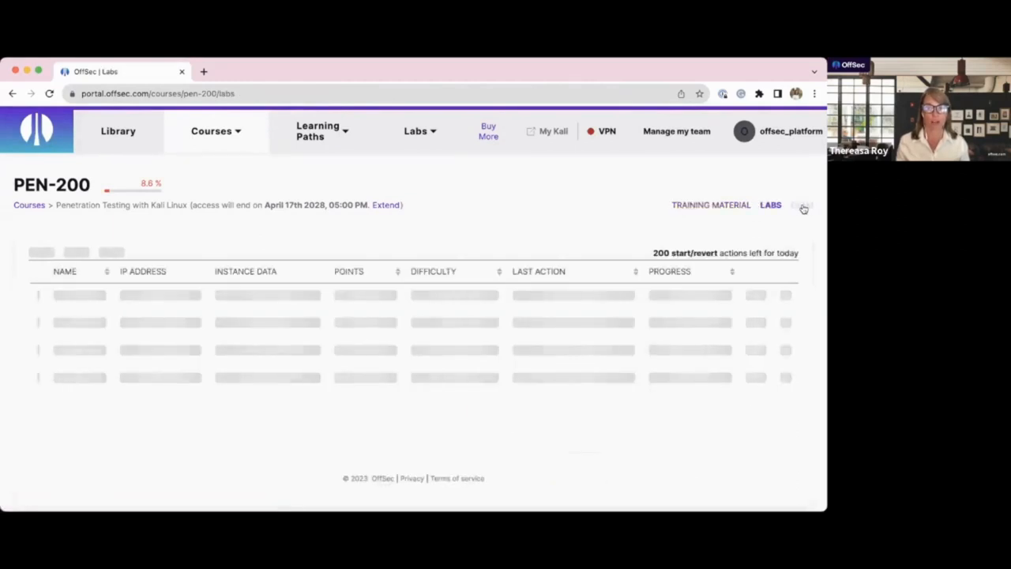
pyautogui.click(800, 205)
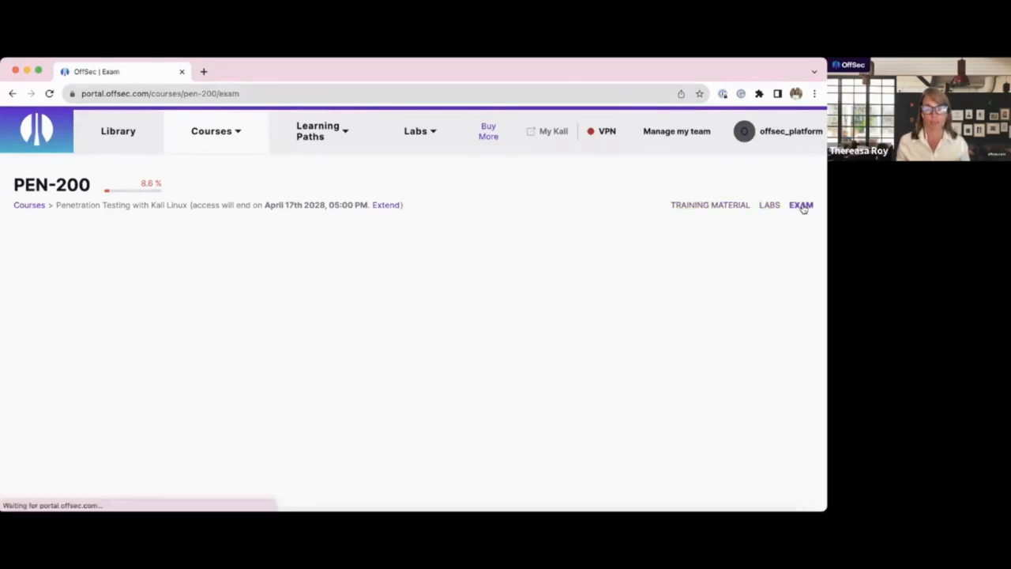
pyautogui.click(801, 205)
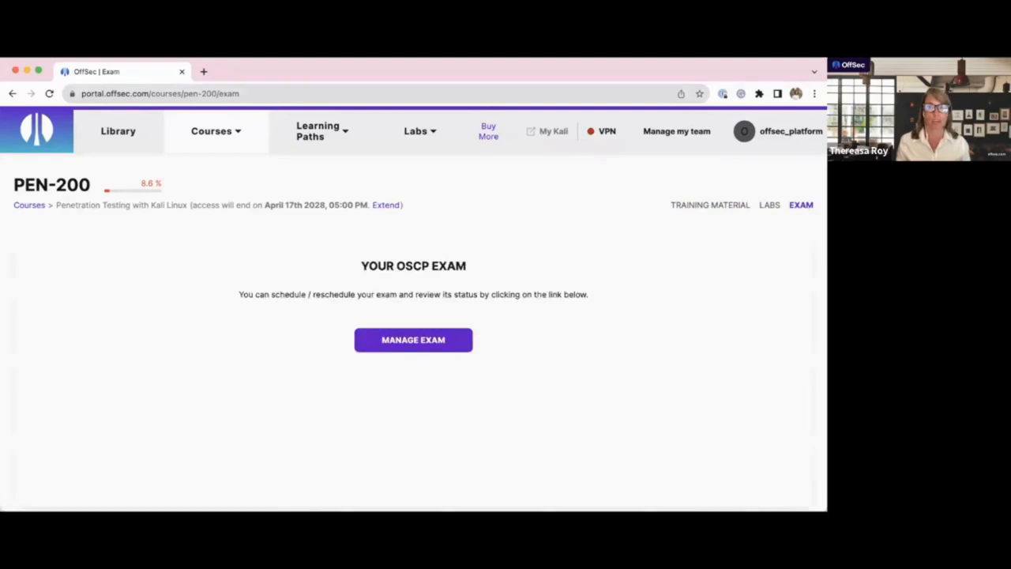
pyautogui.moveTo(777, 137)
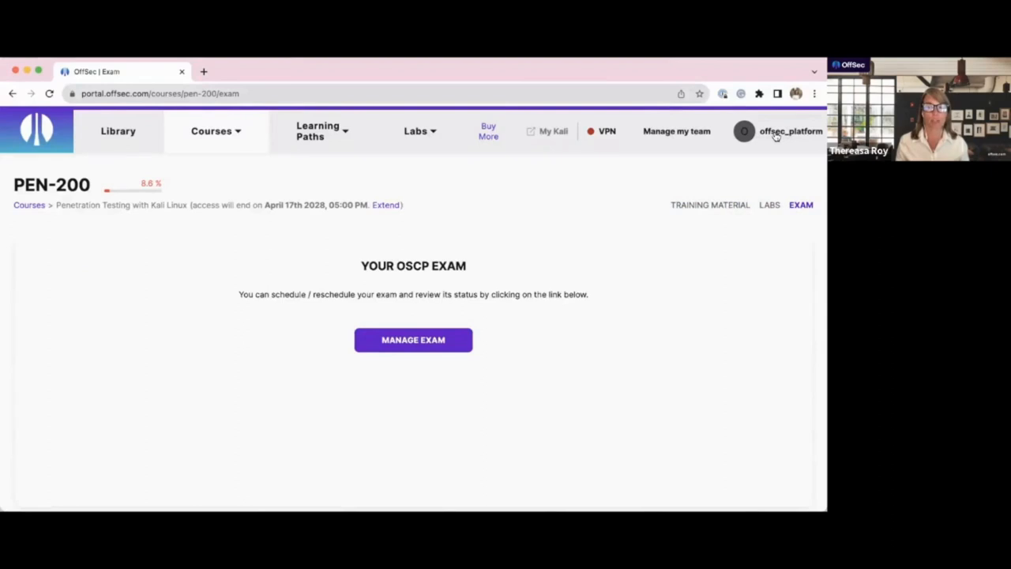
pyautogui.click(743, 131)
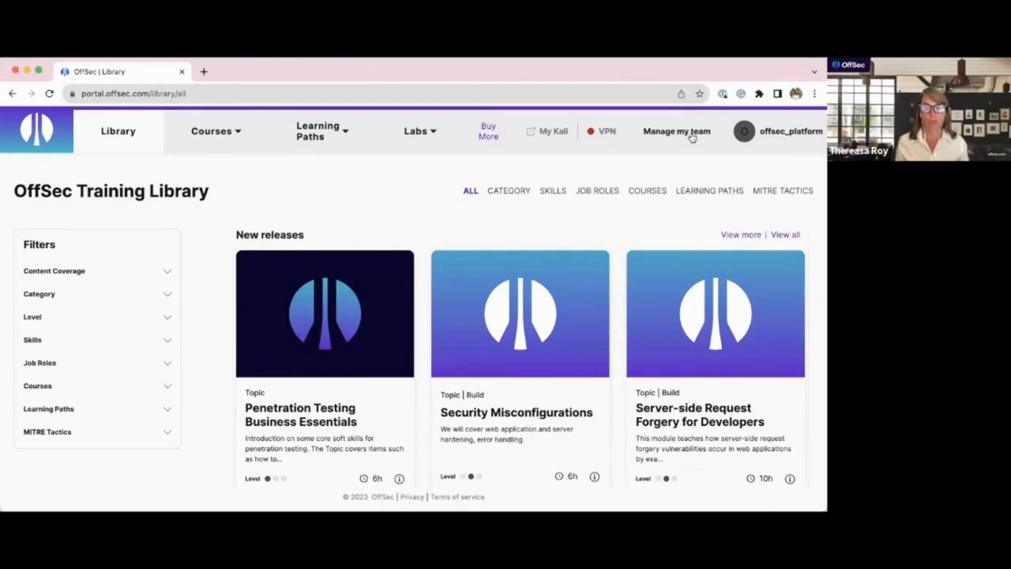
# Step: Open MegaCorp Demo team management and toggle the Flex Balance and Licenses sections
pyautogui.click(676, 131)
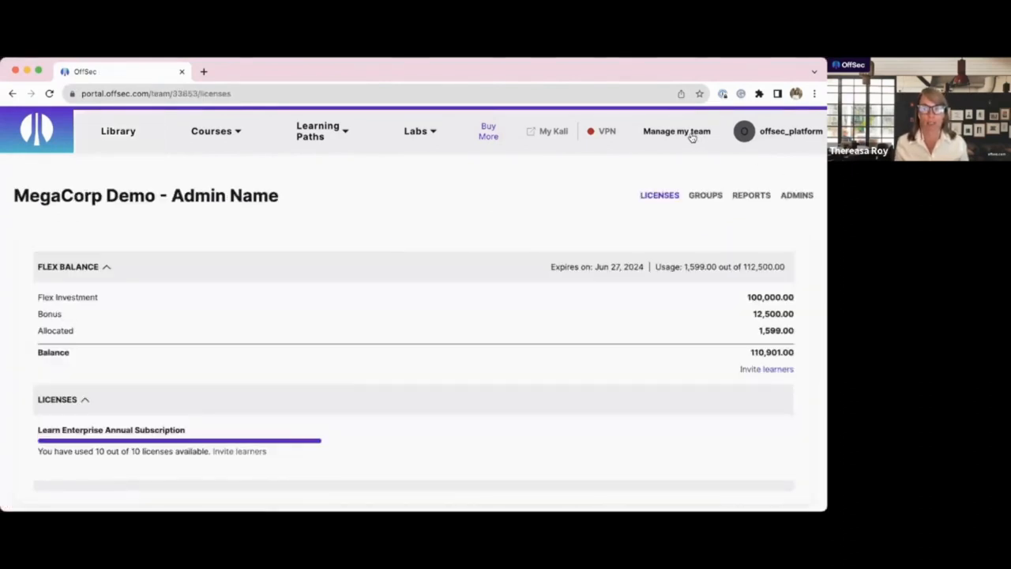
pyautogui.moveTo(487, 214)
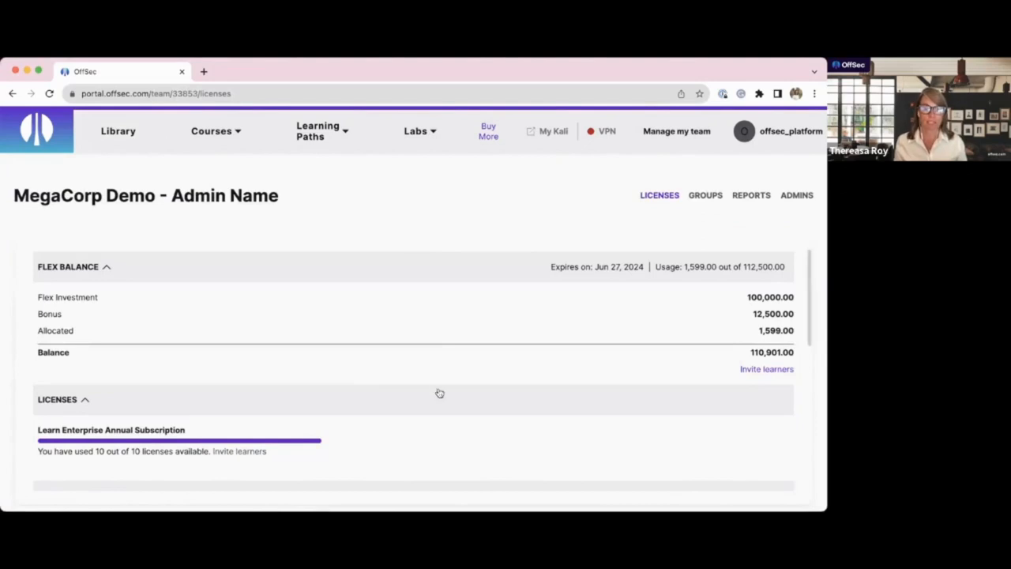
pyautogui.click(107, 266)
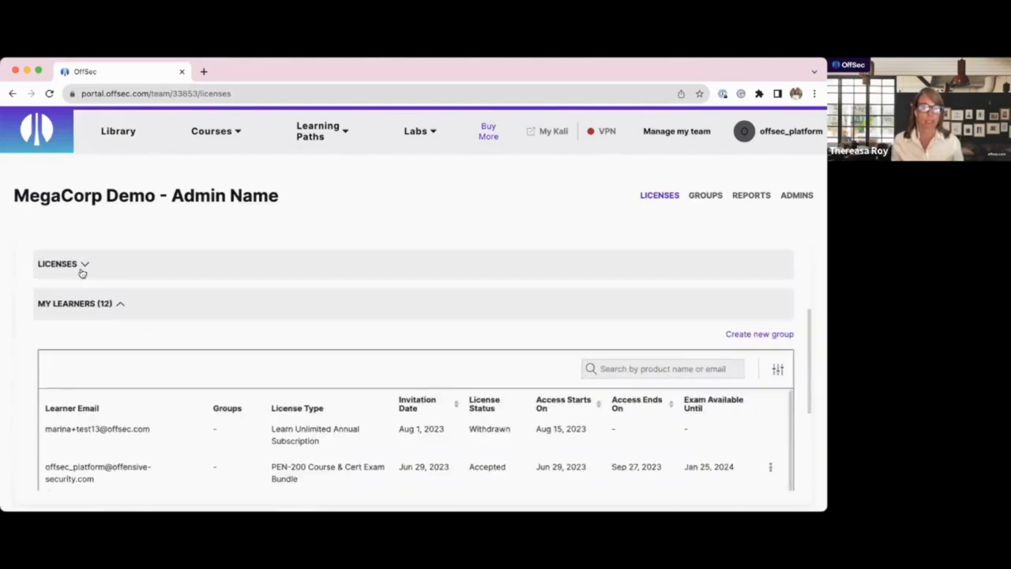
pyautogui.click(63, 264)
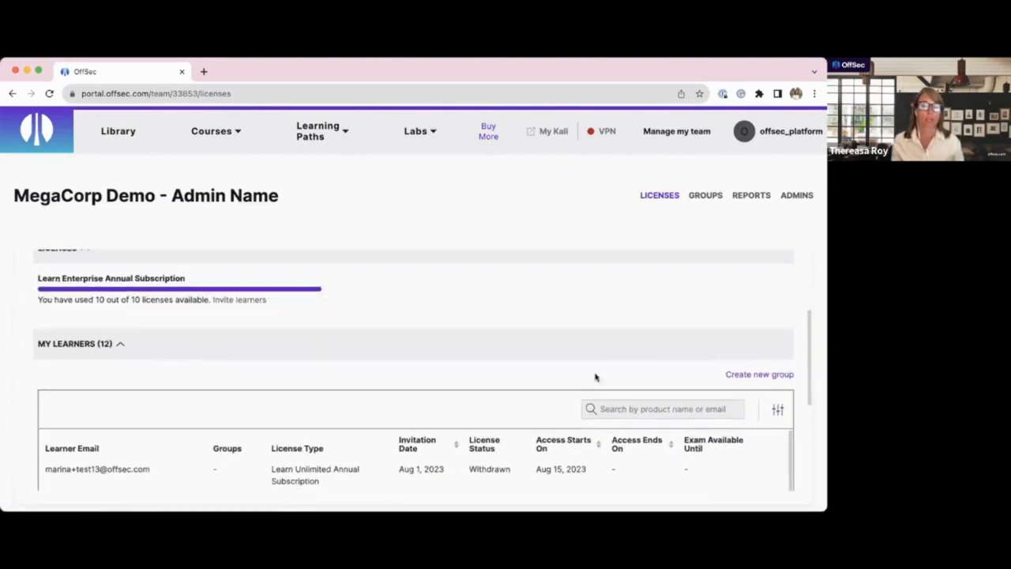
# Step: Start and cancel a new learner group, then view the team Progress report
pyautogui.click(758, 374)
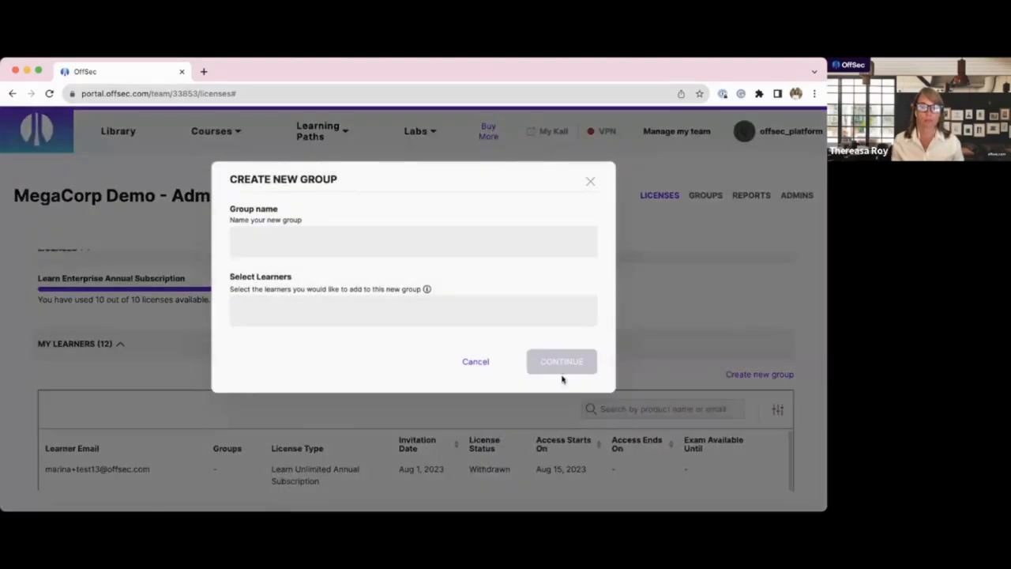
pyautogui.click(590, 181)
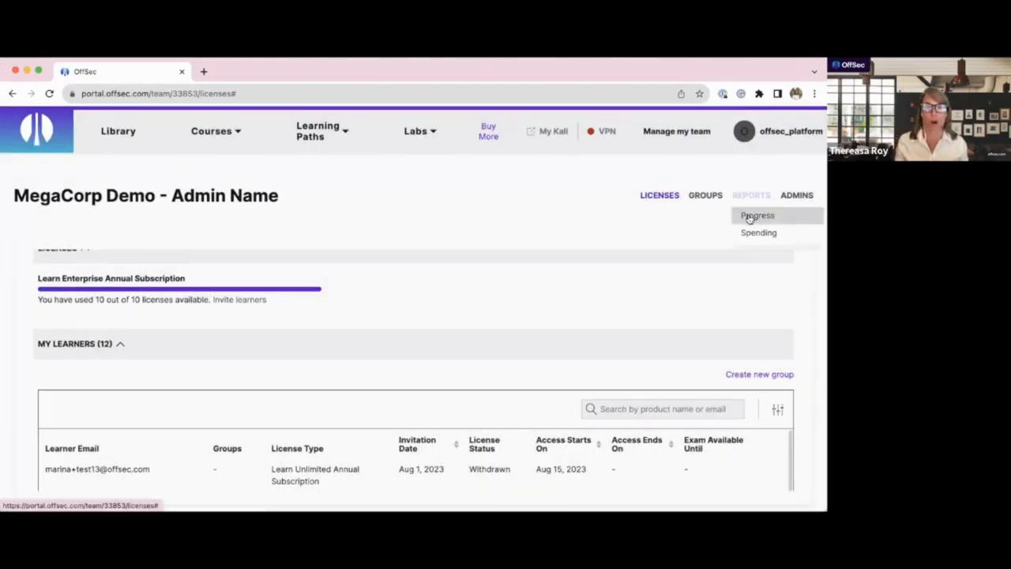
pyautogui.click(757, 215)
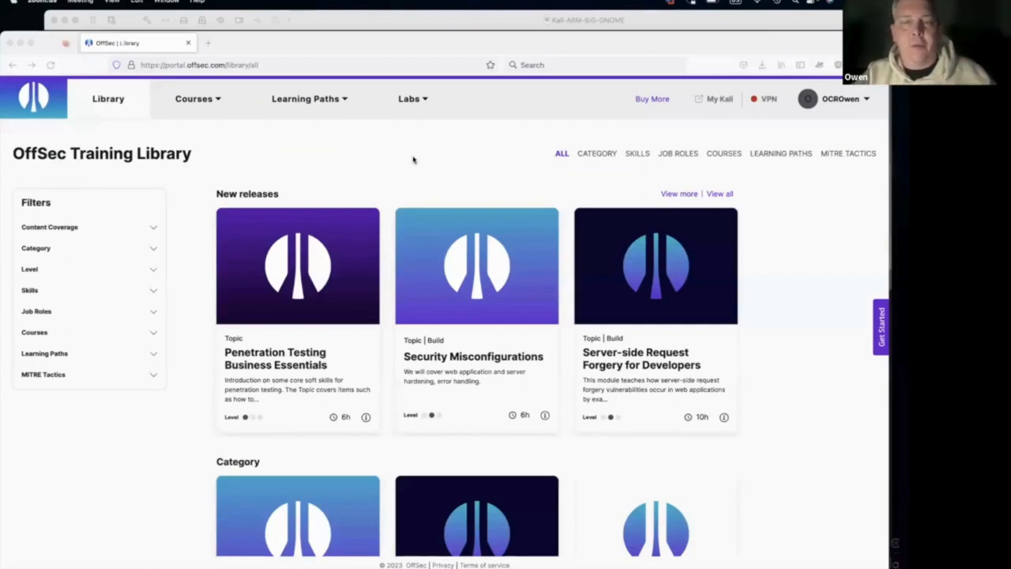
pyautogui.moveTo(477, 184)
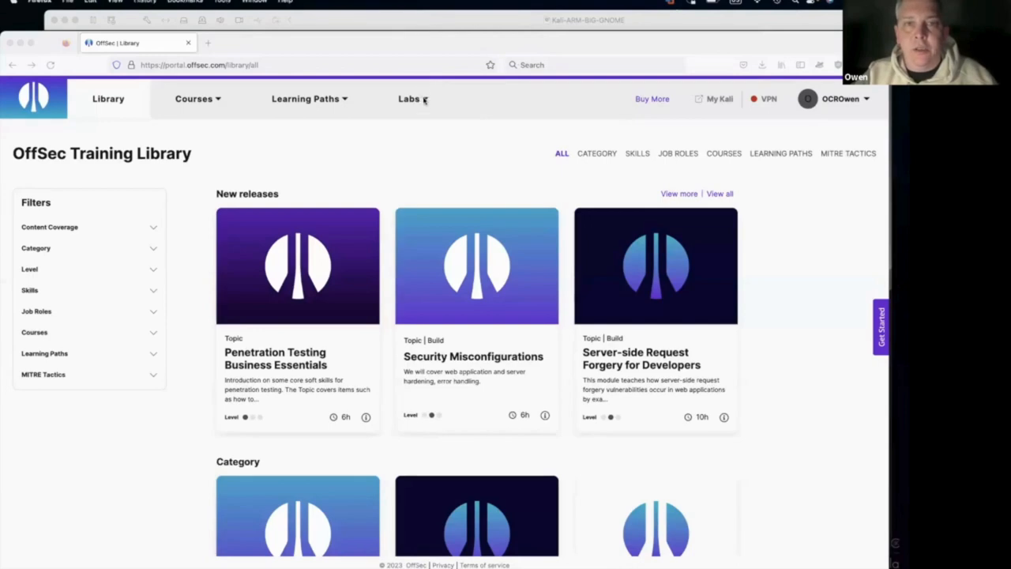
# Step: Choose OCR Red under OffSec Cyber Range in the Labs menu
pyautogui.click(409, 98)
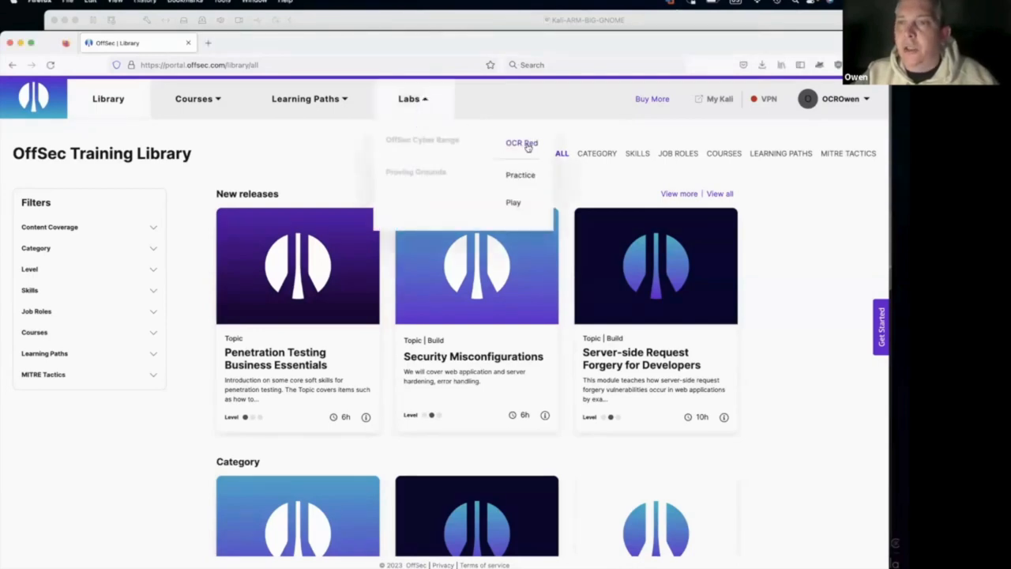
pyautogui.click(521, 143)
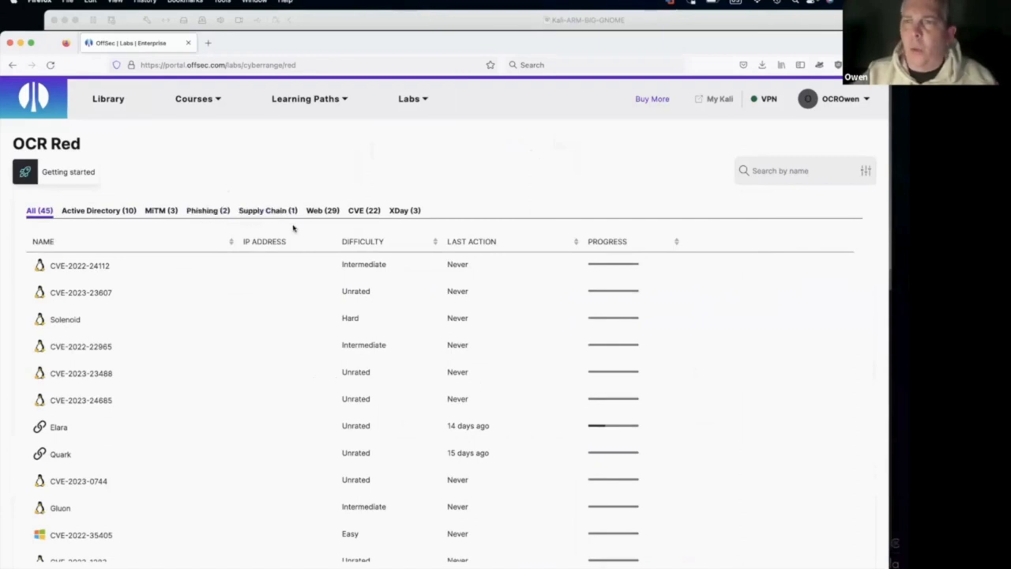
pyautogui.moveTo(373, 225)
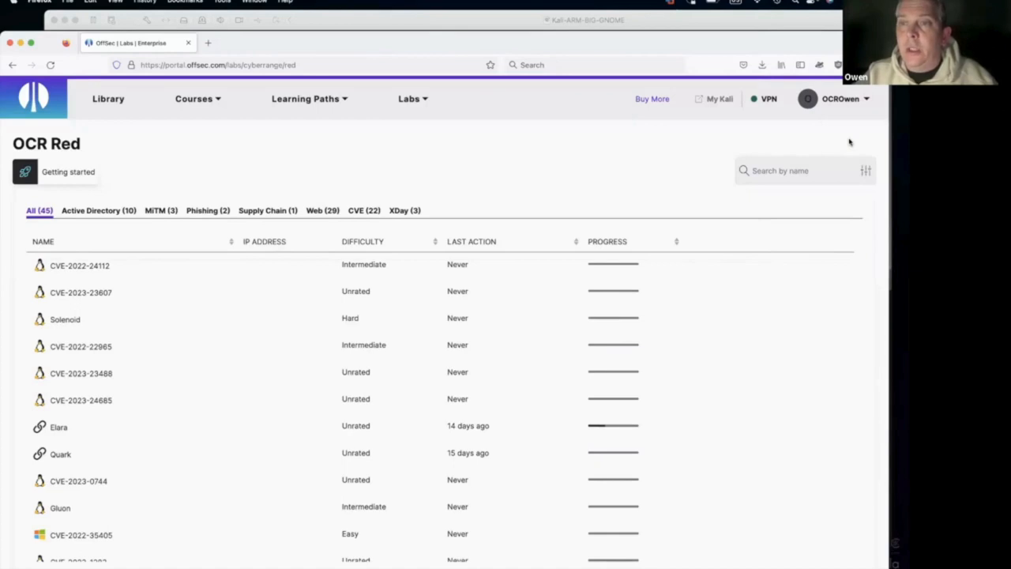
pyautogui.moveTo(641, 136)
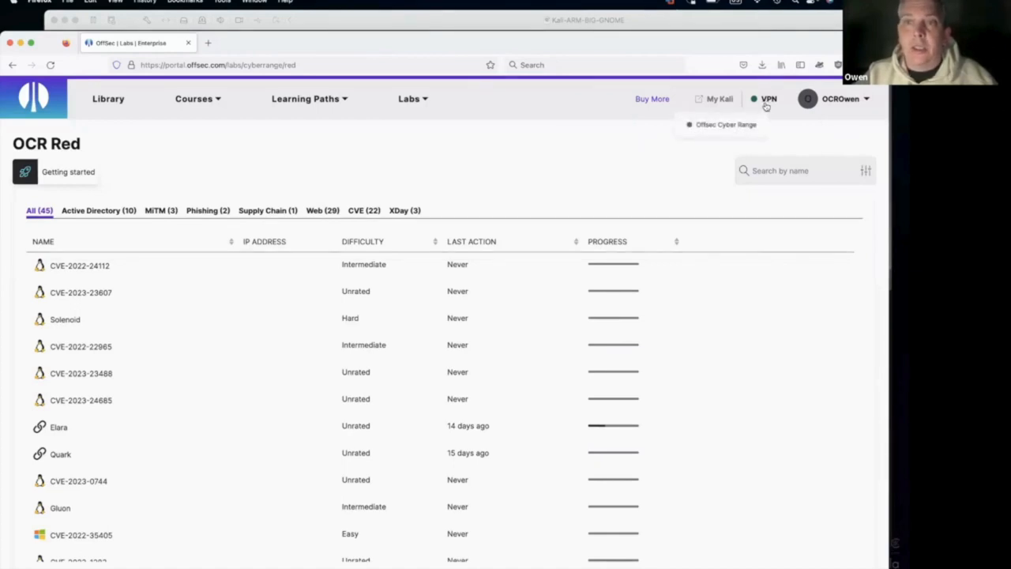
pyautogui.moveTo(734, 120)
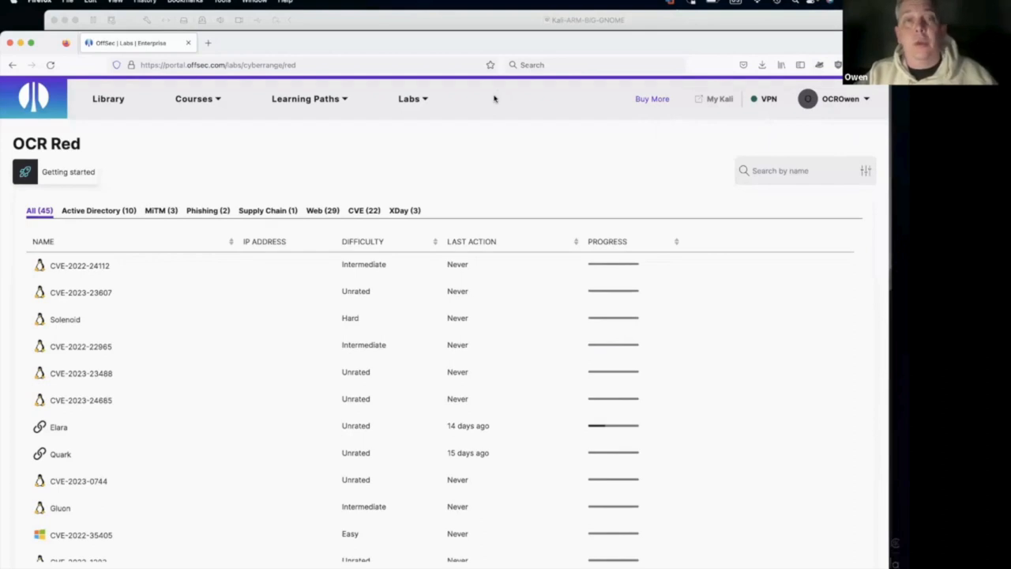
pyautogui.moveTo(505, 69)
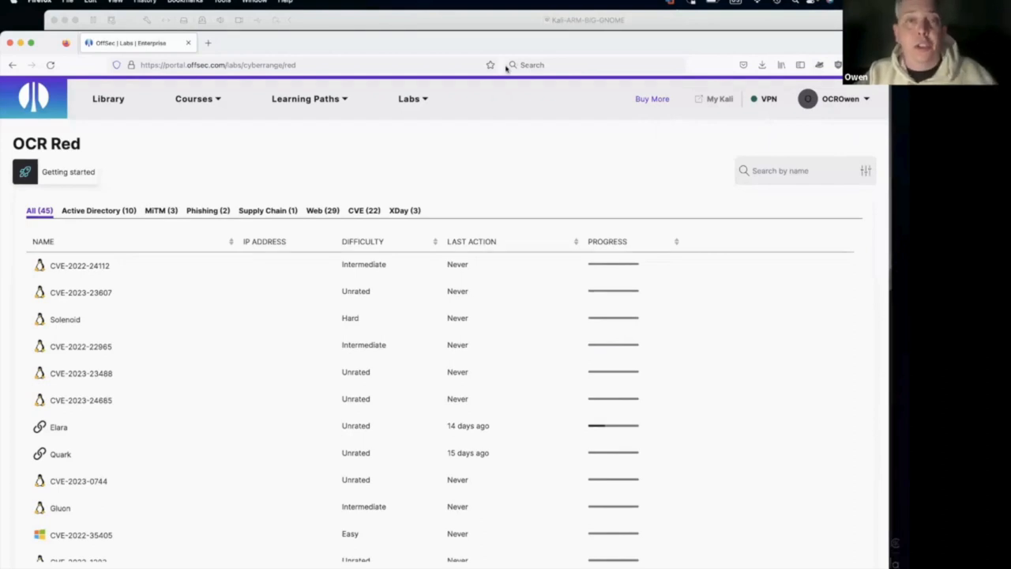
pyautogui.moveTo(512, 65)
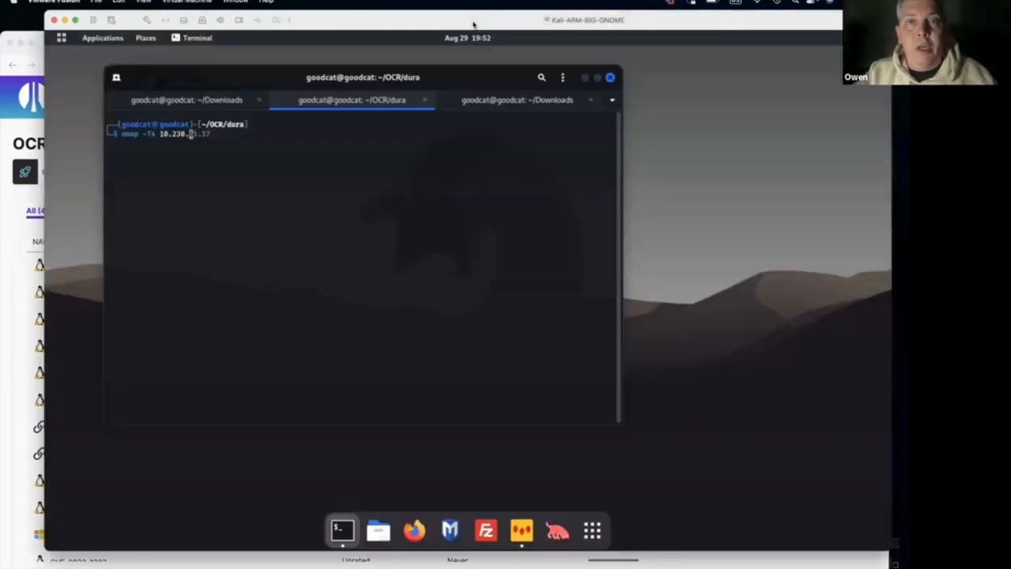
pyautogui.moveTo(329, 206)
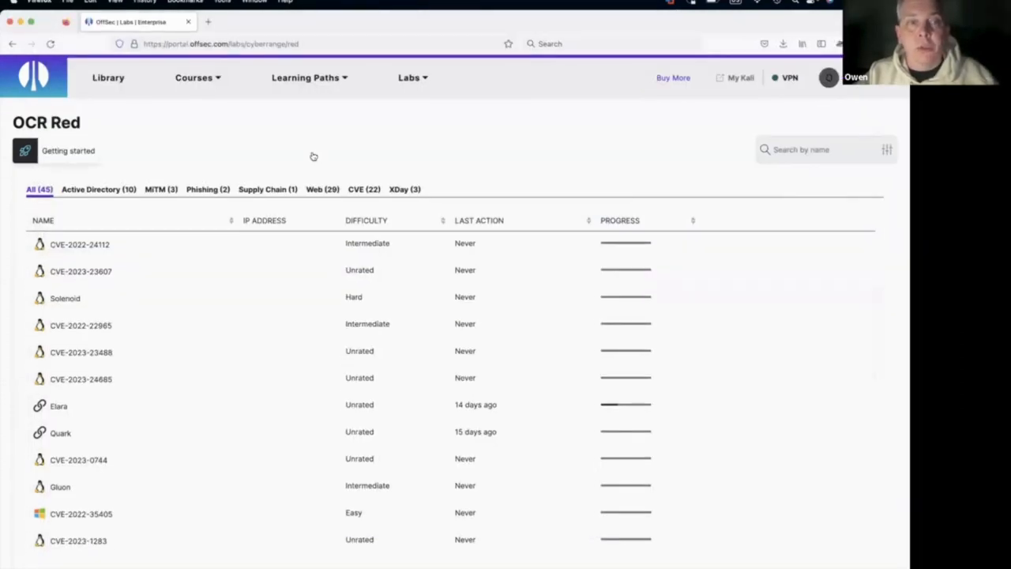
pyautogui.moveTo(680, 324)
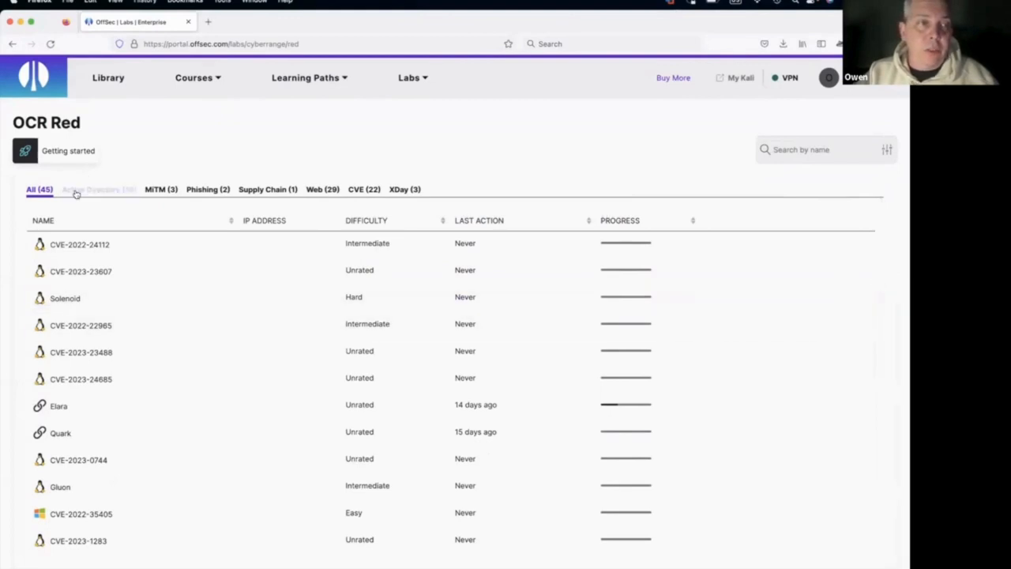
# Step: Filter the OCR Red labs by the 'Active Directory (10)' category
pyautogui.click(99, 190)
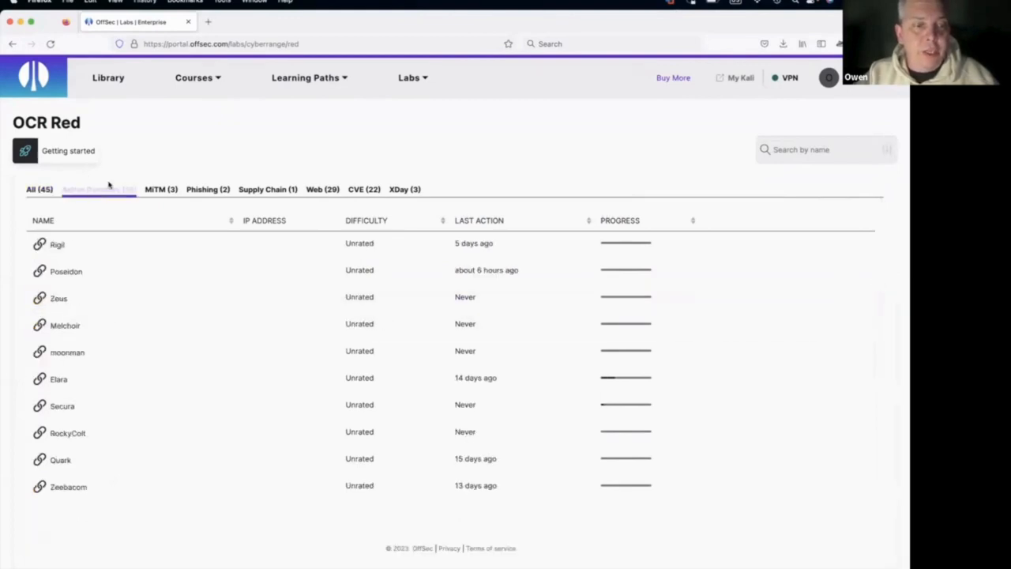
pyautogui.click(98, 189)
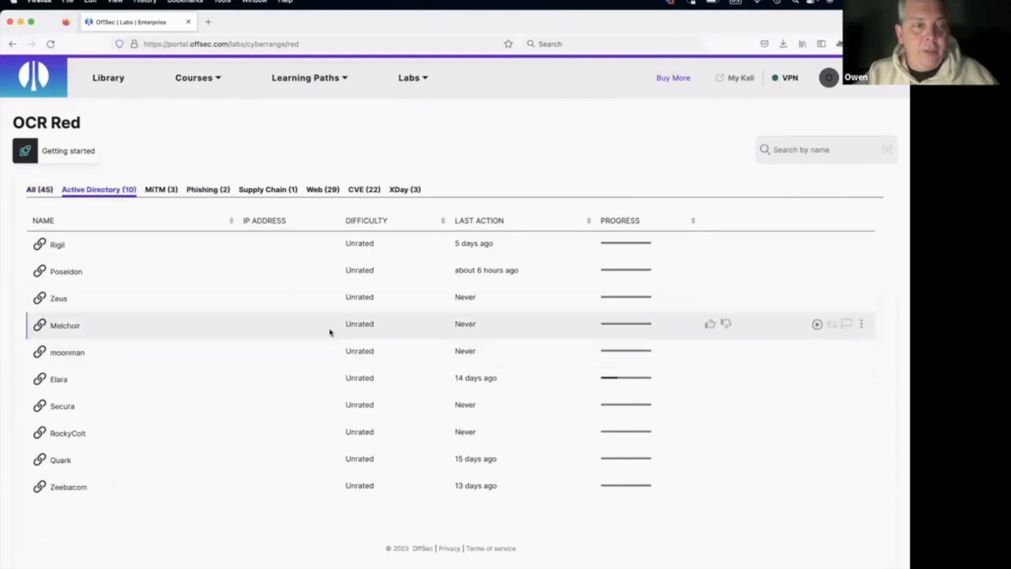
pyautogui.moveTo(804, 269)
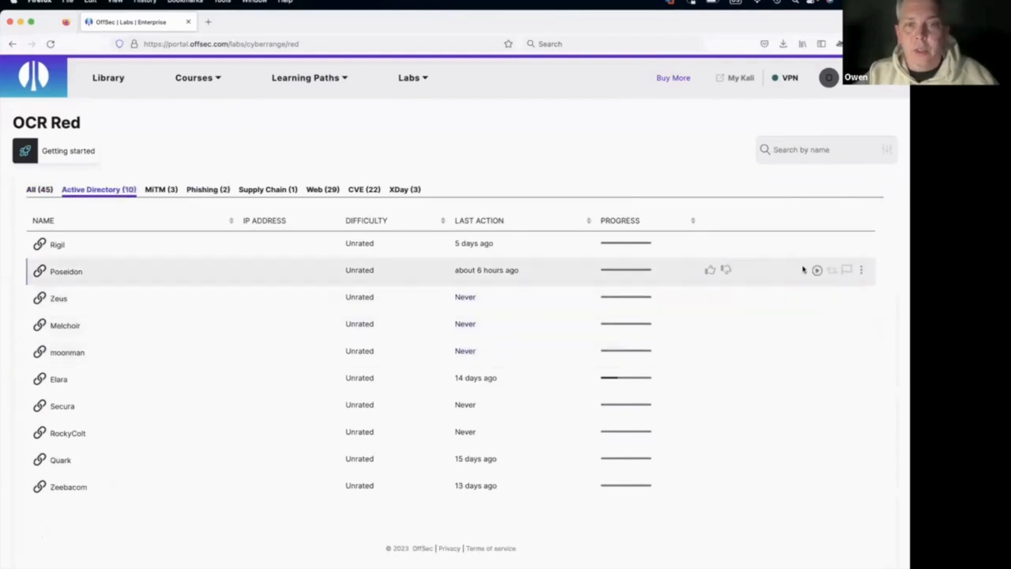
pyautogui.moveTo(816, 270)
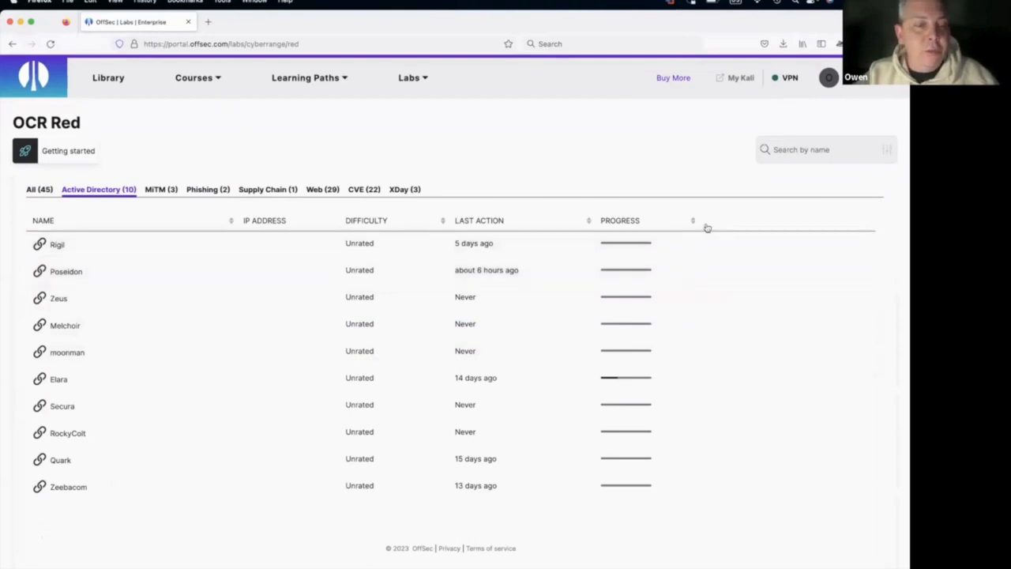
# Step: Start the Poseidon lab and open its Objectives dialog
pyautogui.click(66, 271)
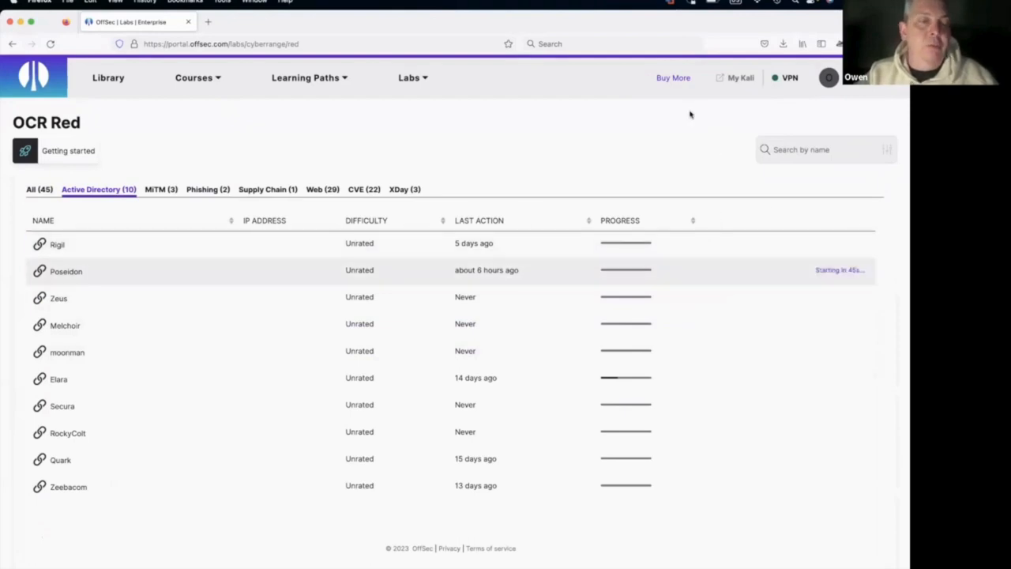
pyautogui.click(65, 271)
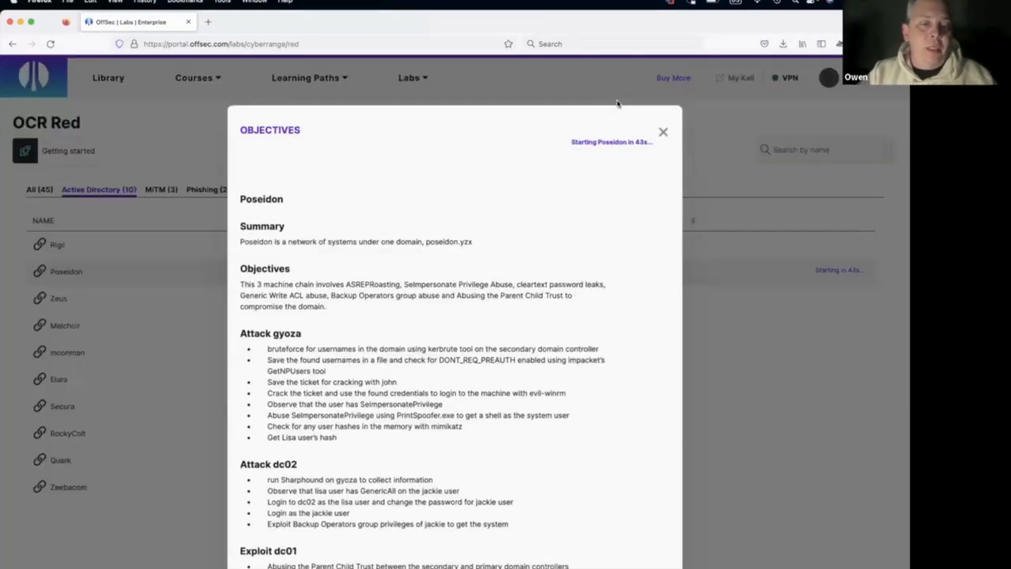
pyautogui.moveTo(521, 189)
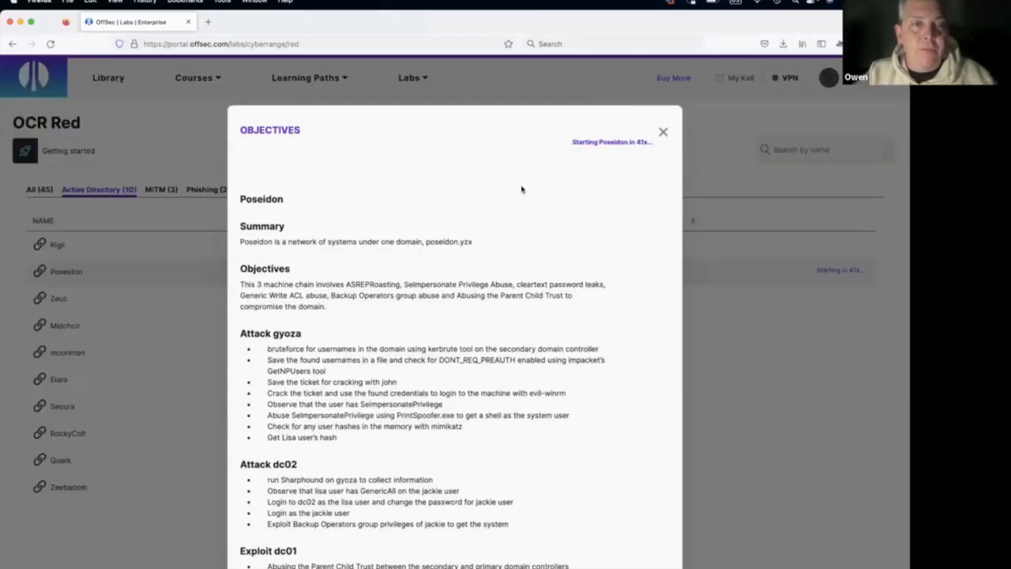
pyautogui.moveTo(452, 259)
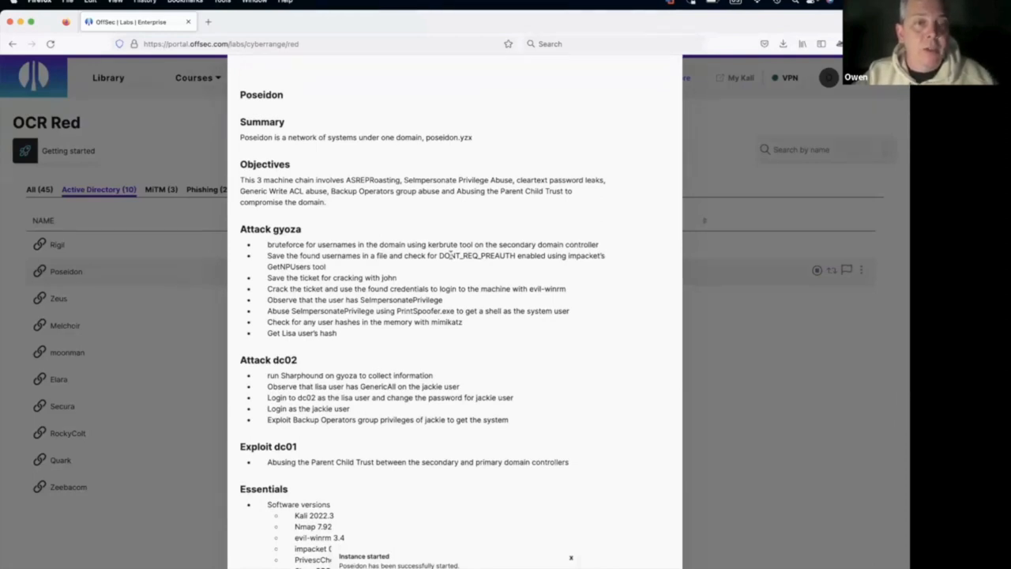
pyautogui.scroll(-3)
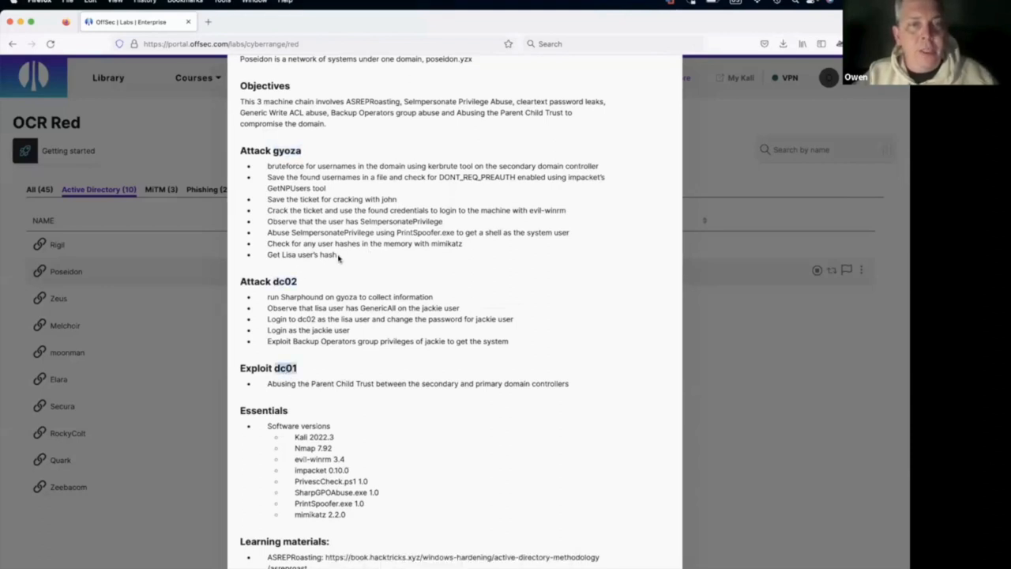
pyautogui.moveTo(267, 176); pyautogui.dragTo(335, 254)
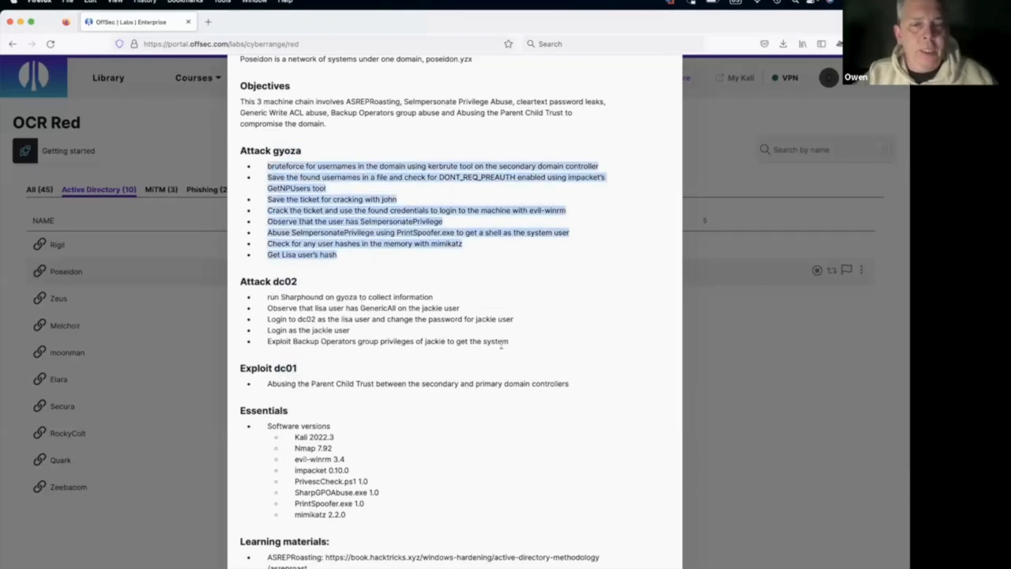
pyautogui.moveTo(267, 296); pyautogui.dragTo(508, 341)
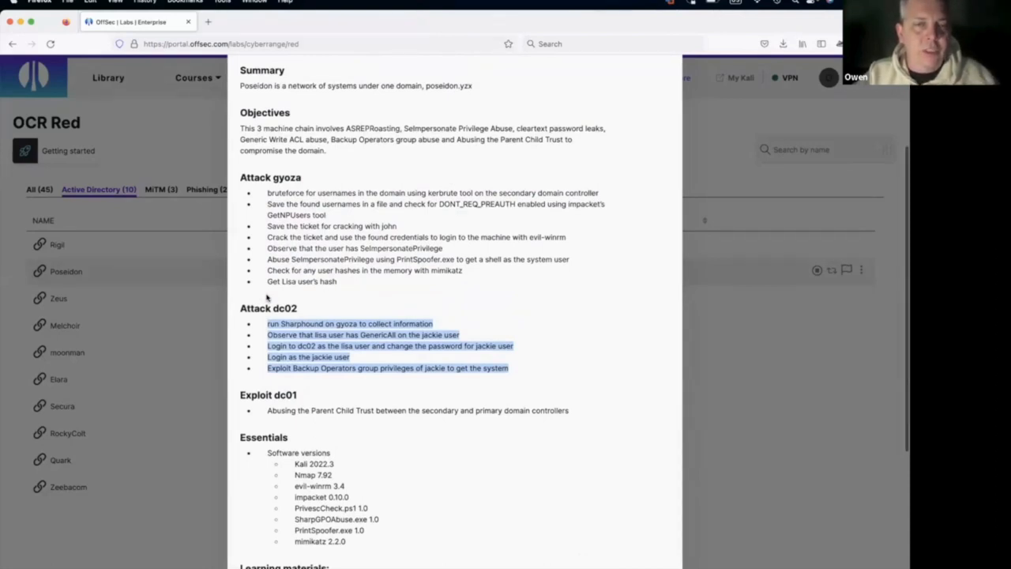
pyautogui.scroll(-3)
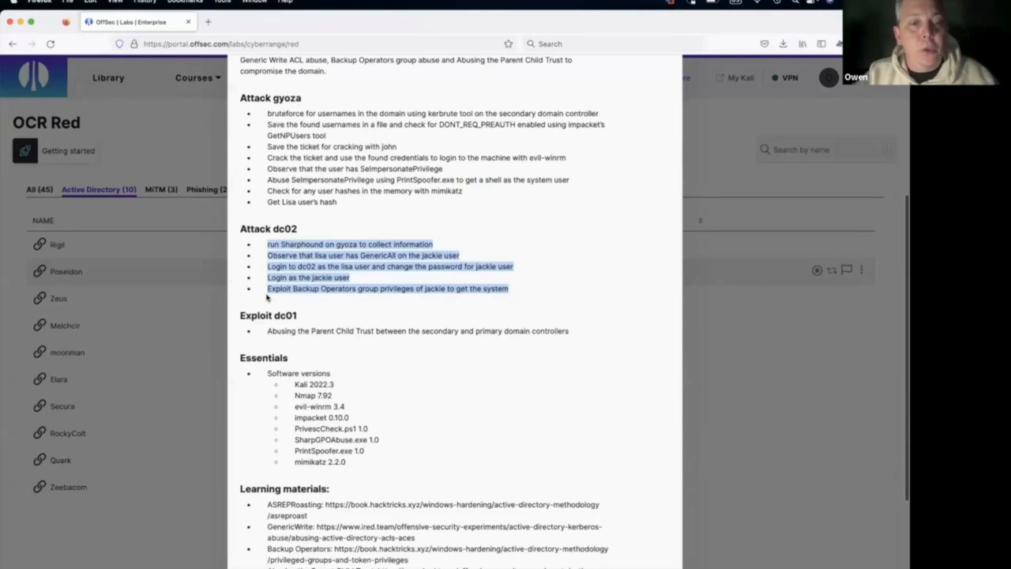
pyautogui.moveTo(352, 464)
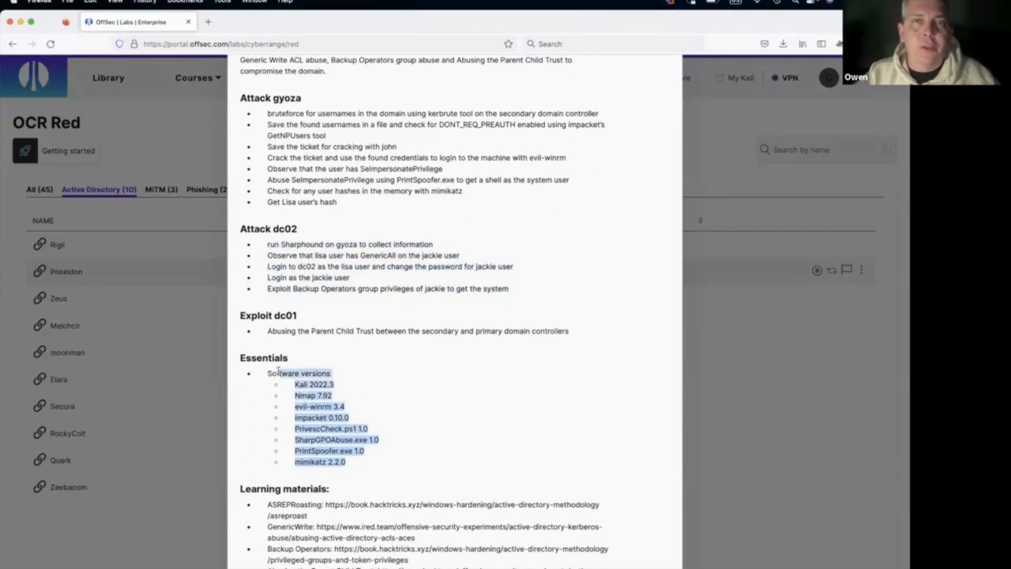
pyautogui.moveTo(398, 446)
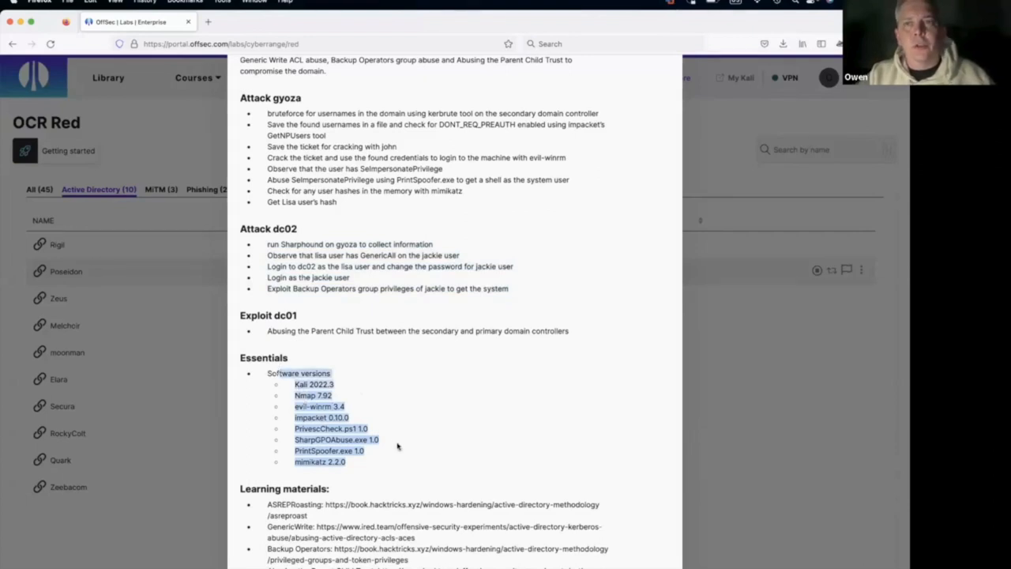
pyautogui.moveTo(401, 422)
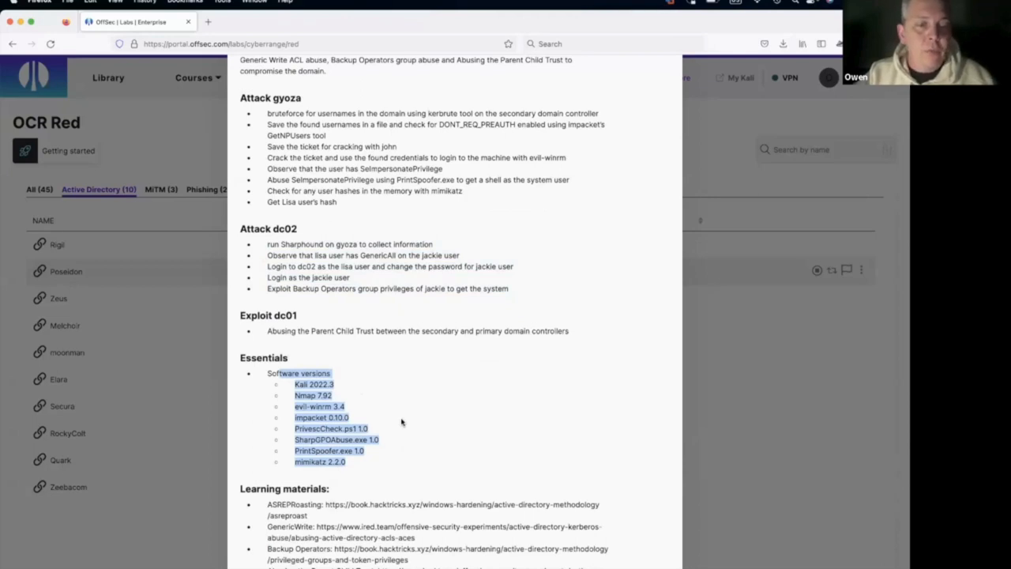
pyautogui.scroll(-3)
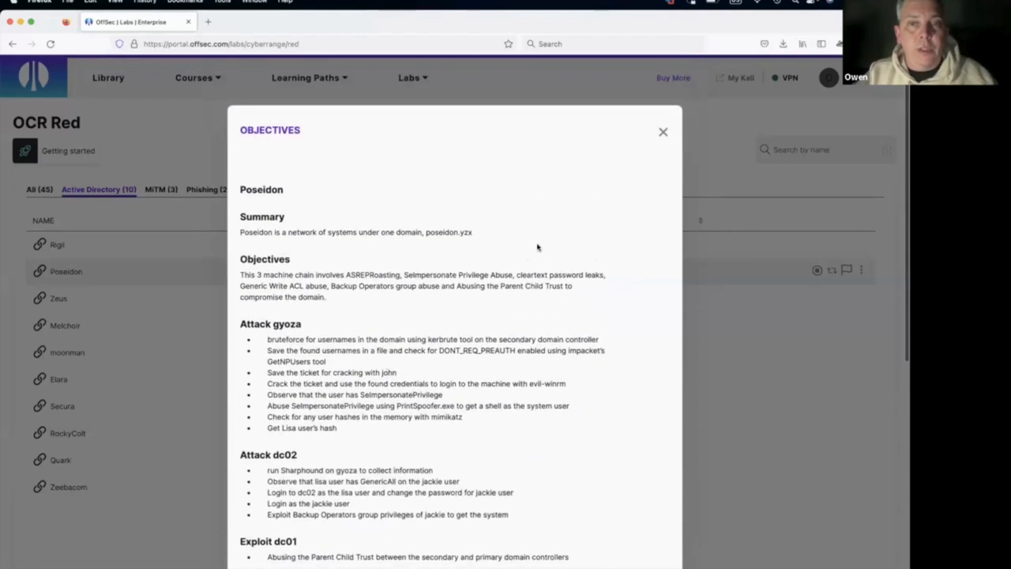
pyautogui.moveTo(658, 166)
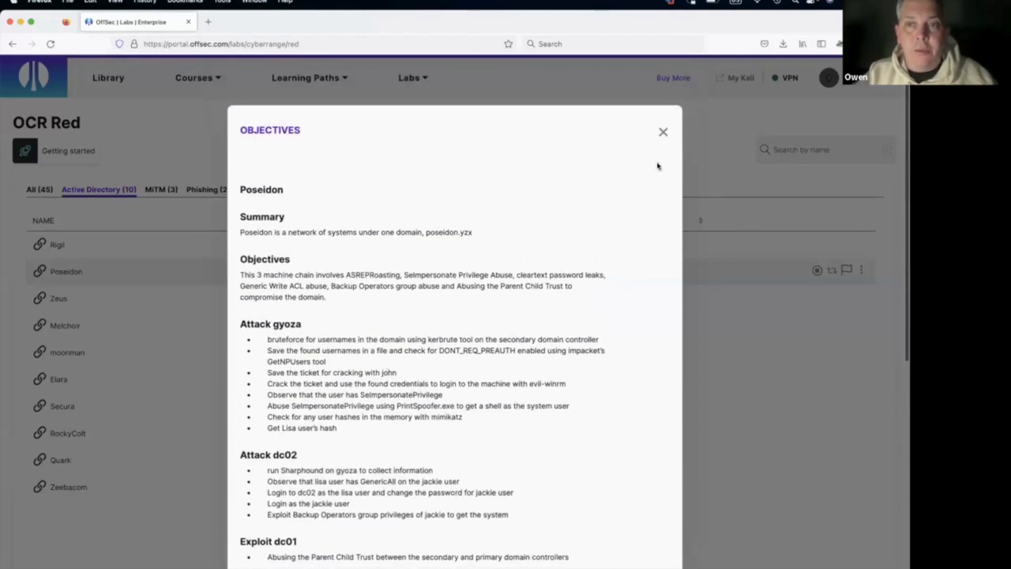
pyautogui.moveTo(647, 143)
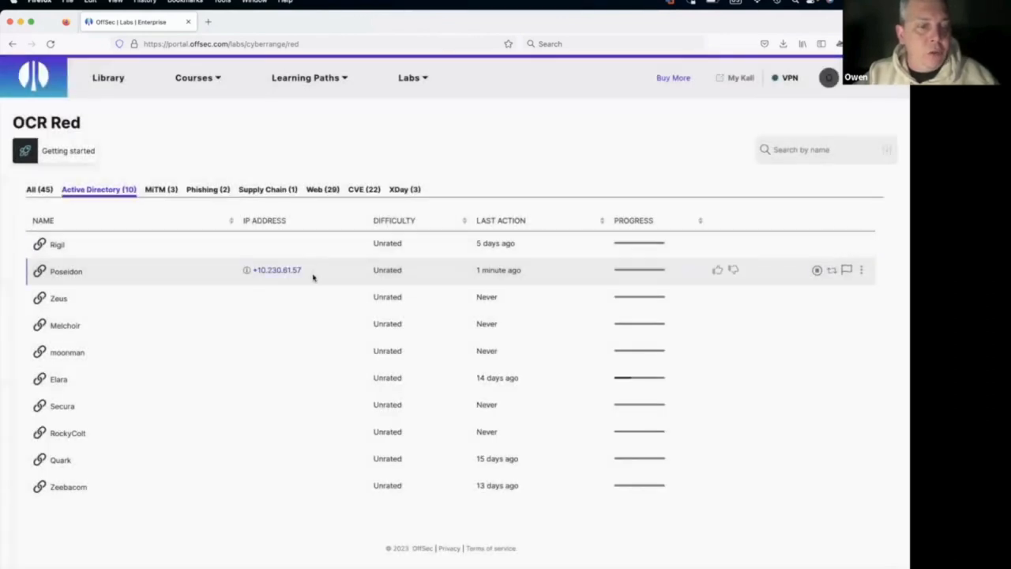
pyautogui.moveTo(261, 271)
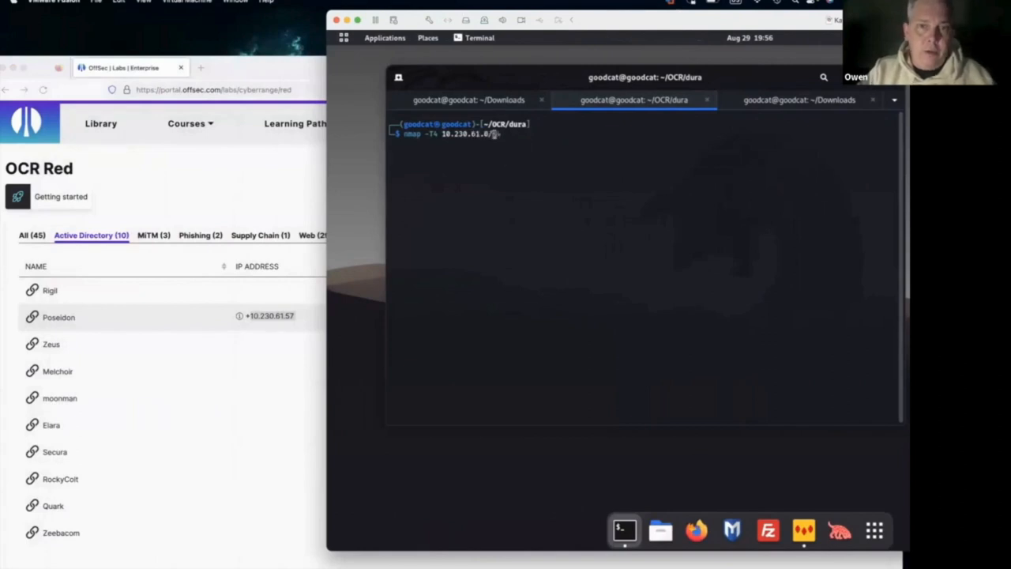
# Step: Run nmap -T4 10.230.61.0/24 in the Kali terminal
pyautogui.write('24')
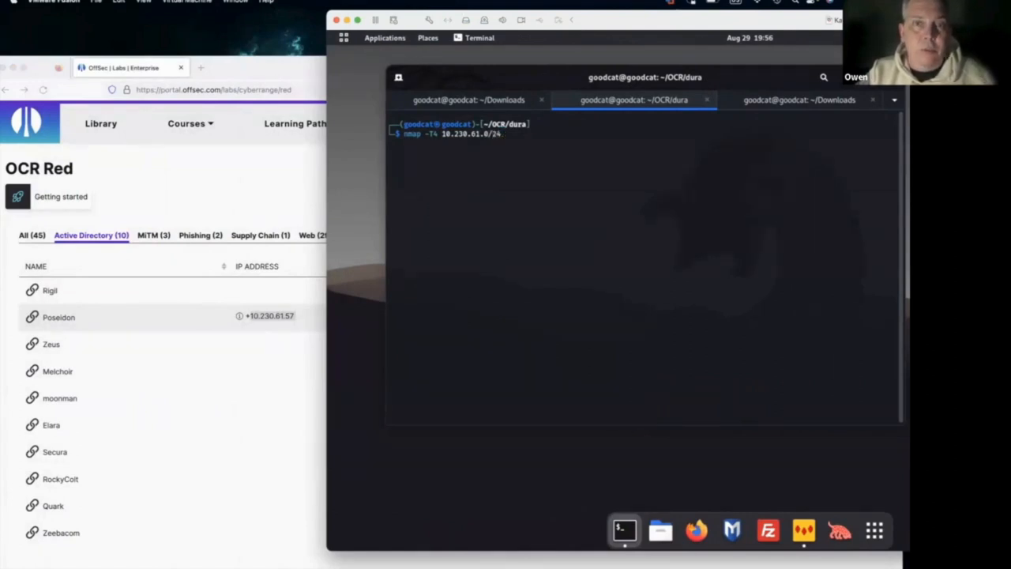
pyautogui.press('Return')
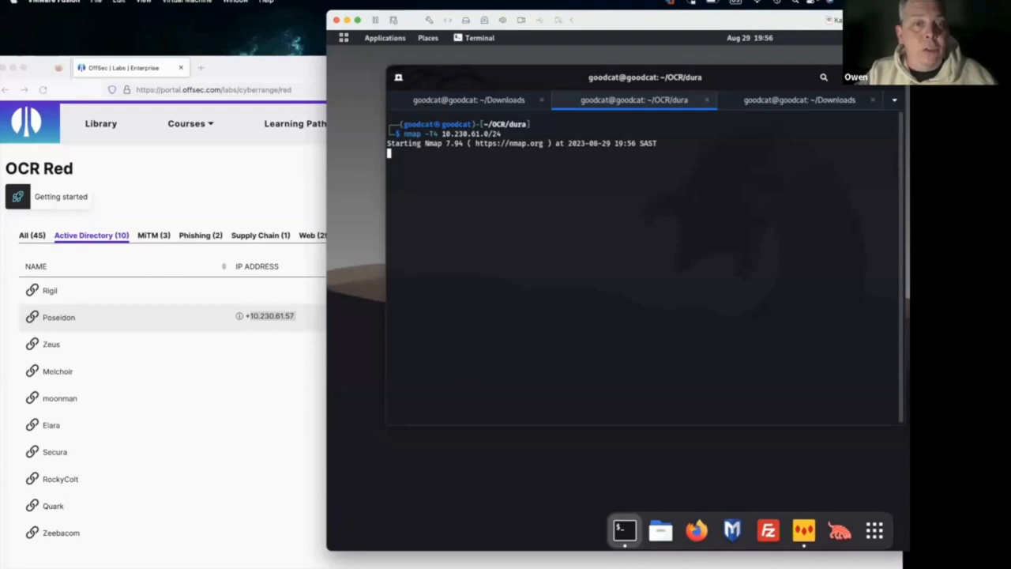
pyautogui.moveTo(265, 263)
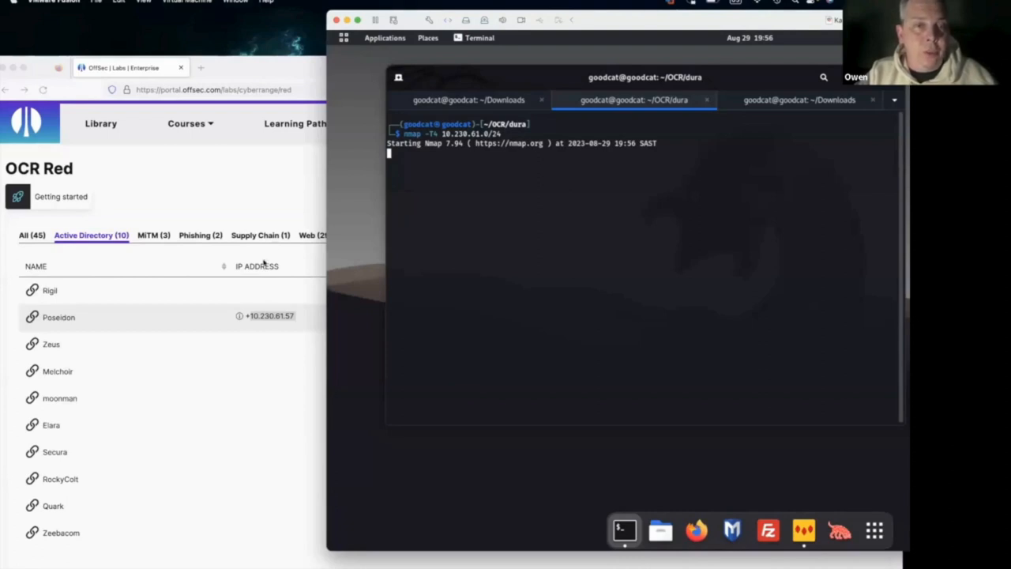
pyautogui.moveTo(231, 350)
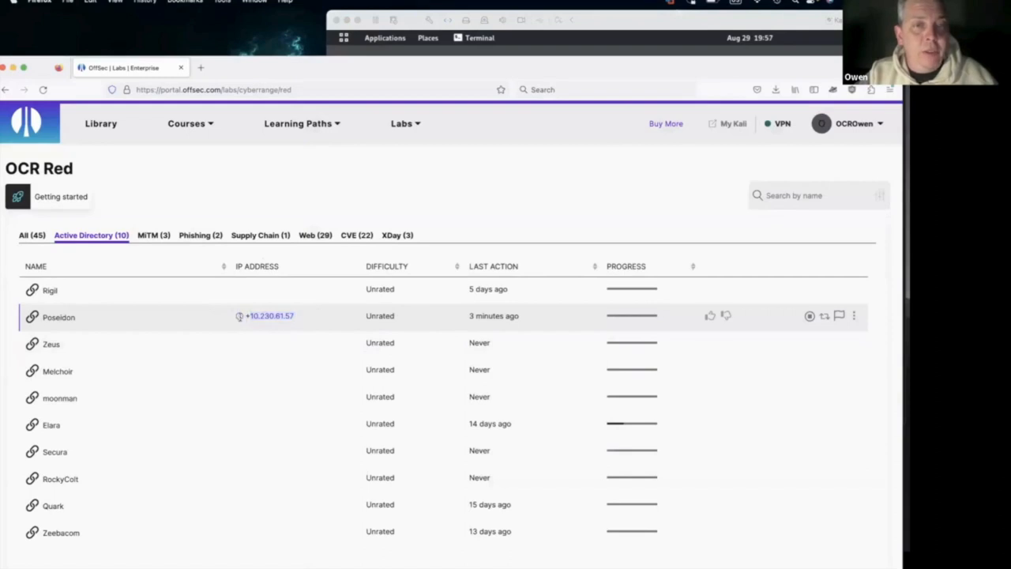
# Step: Reopen Poseidon's objectives and scroll to its domain summary and gyoza, dc02, dc01 steps
pyautogui.click(810, 316)
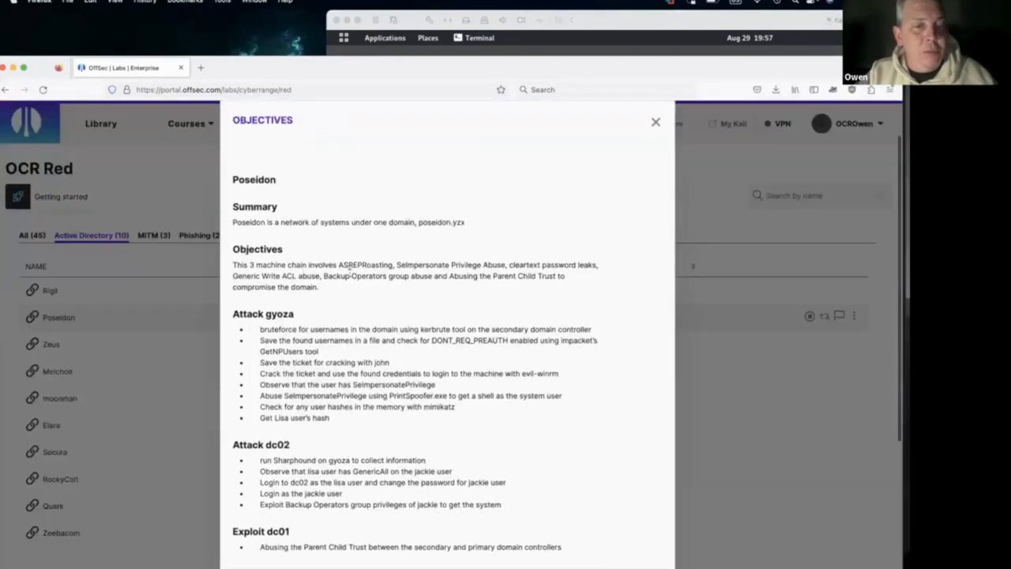
pyautogui.scroll(-3)
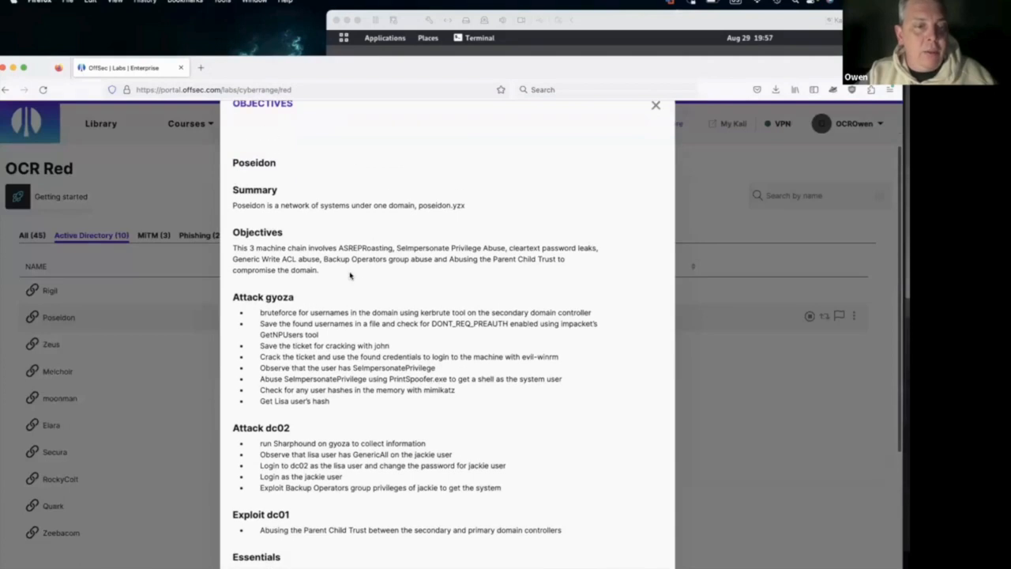